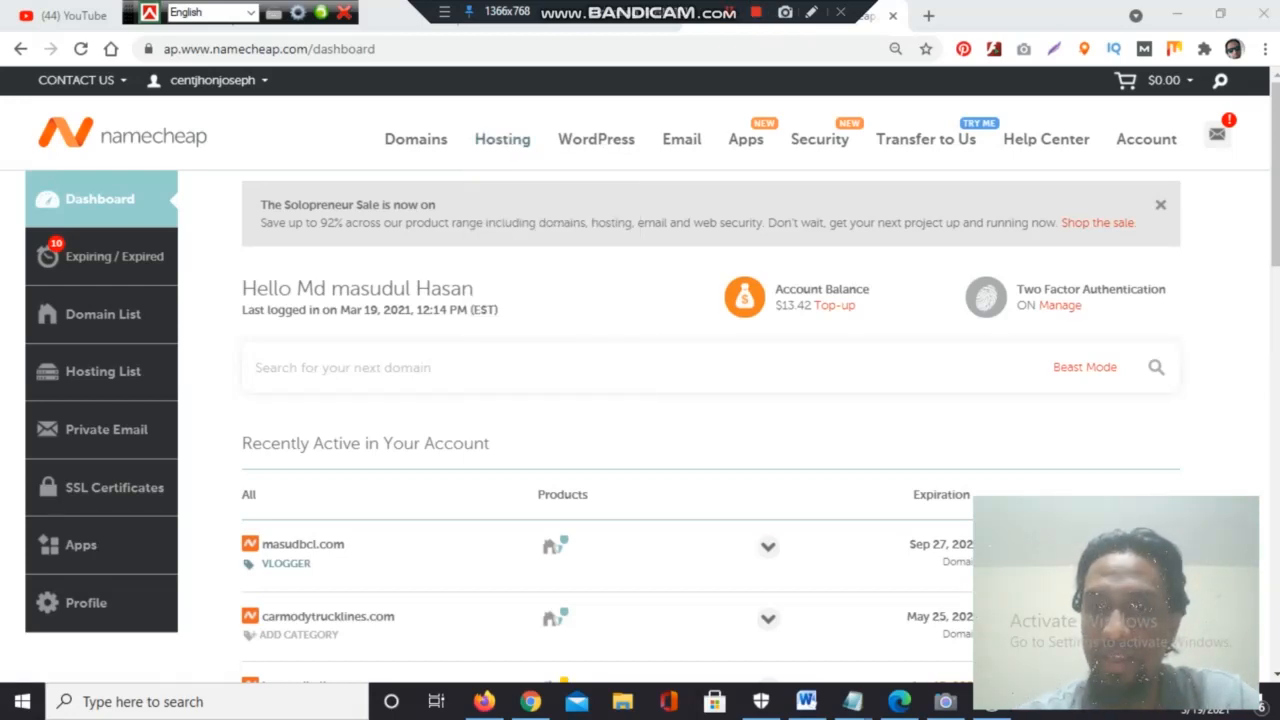
{"action": "mouse_move", "coordinate": [836, 304]}
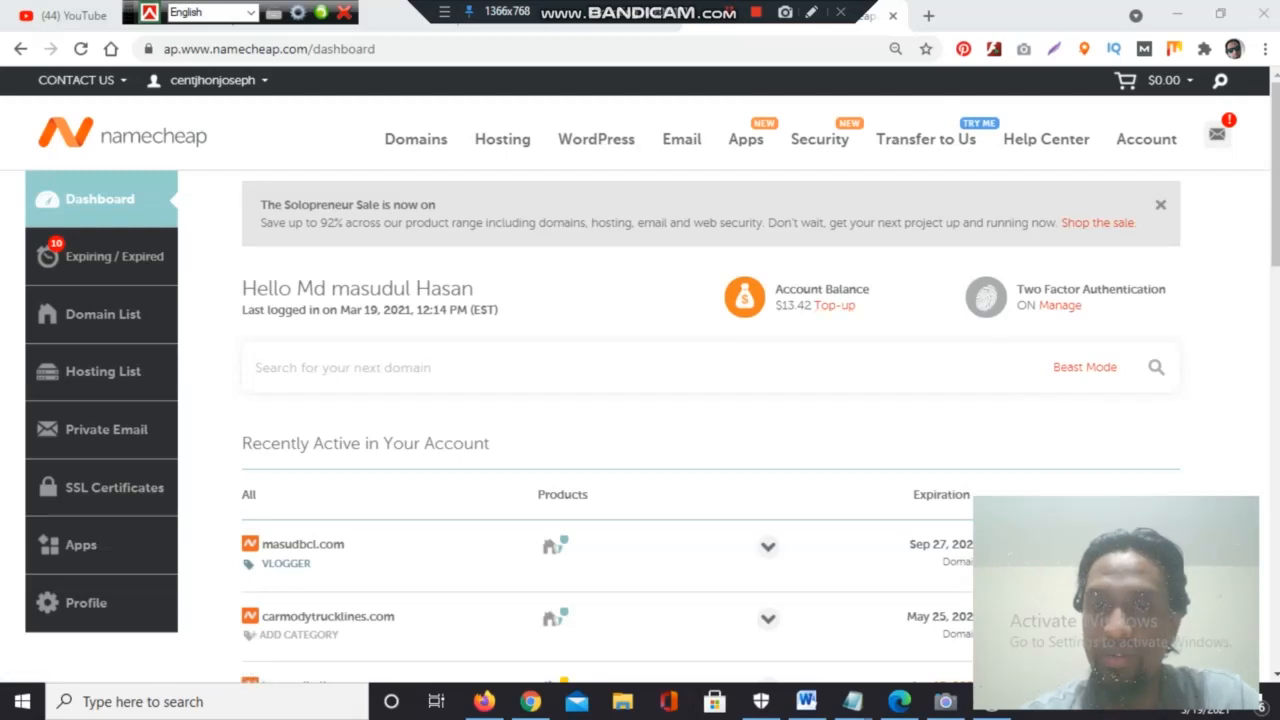
{"action": "mouse_move", "coordinate": [832, 304]}
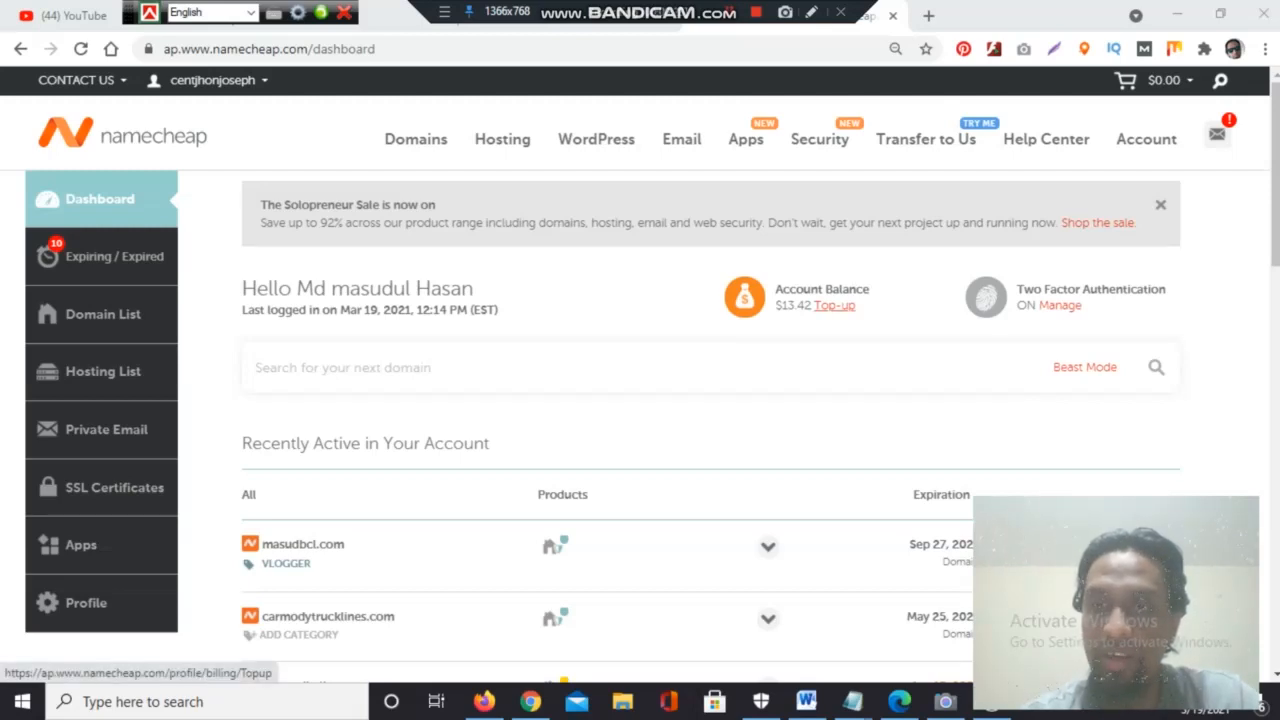
Step: Review the Top Up Account Balance page showing the $13.42 balance and payment methods
{"action": "left_click", "coordinate": [836, 304]}
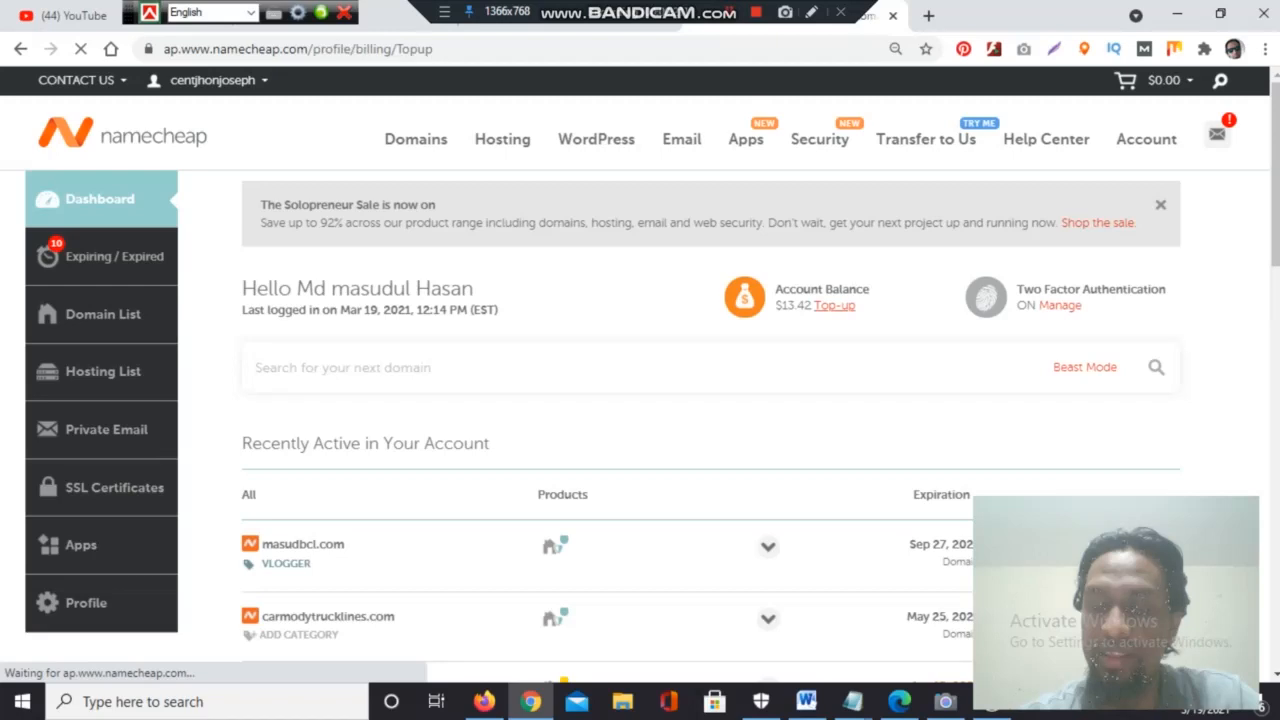
{"action": "left_click", "coordinate": [832, 304]}
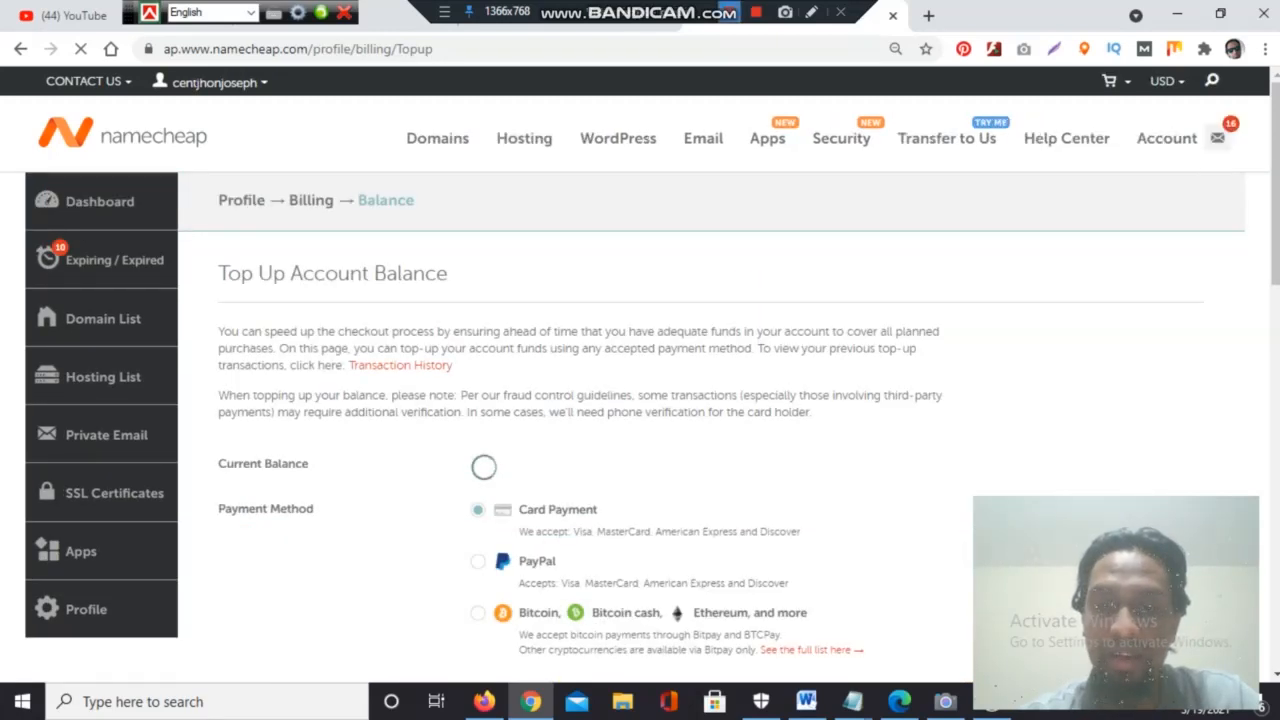
{"action": "left_click", "coordinate": [84, 608]}
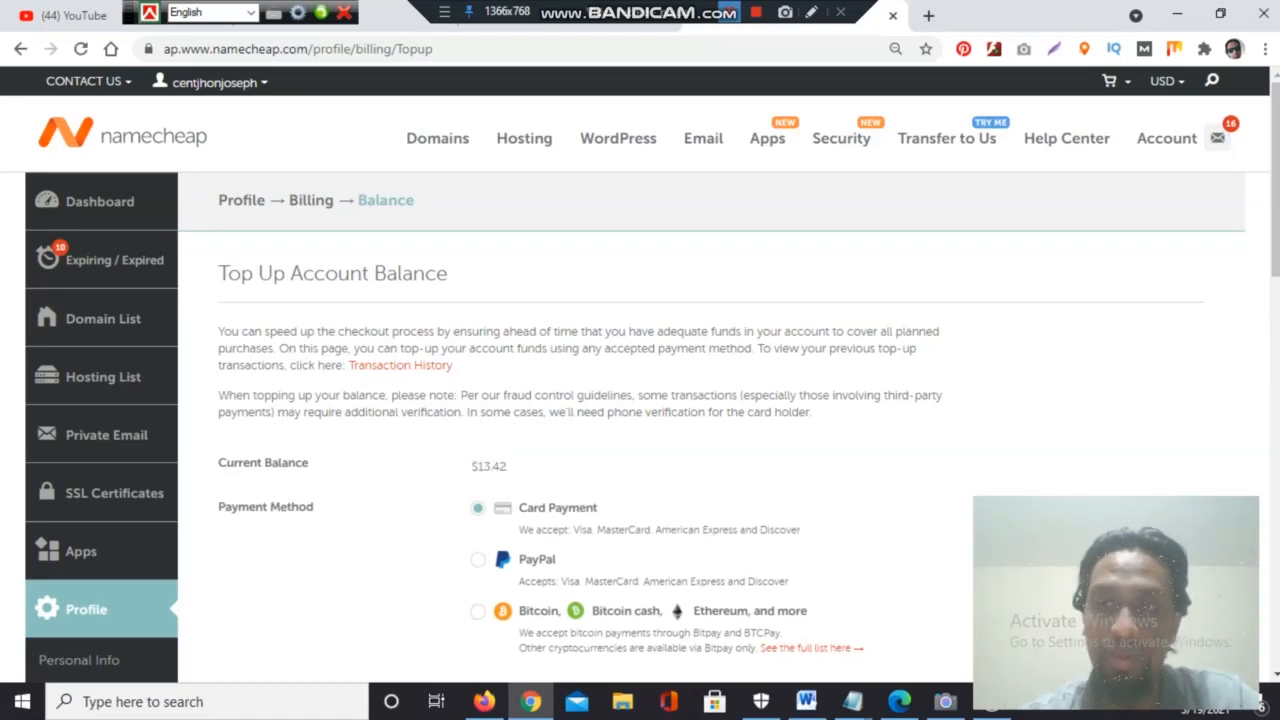
{"action": "scroll", "scroll_direction": "down", "scroll_amount": 3}
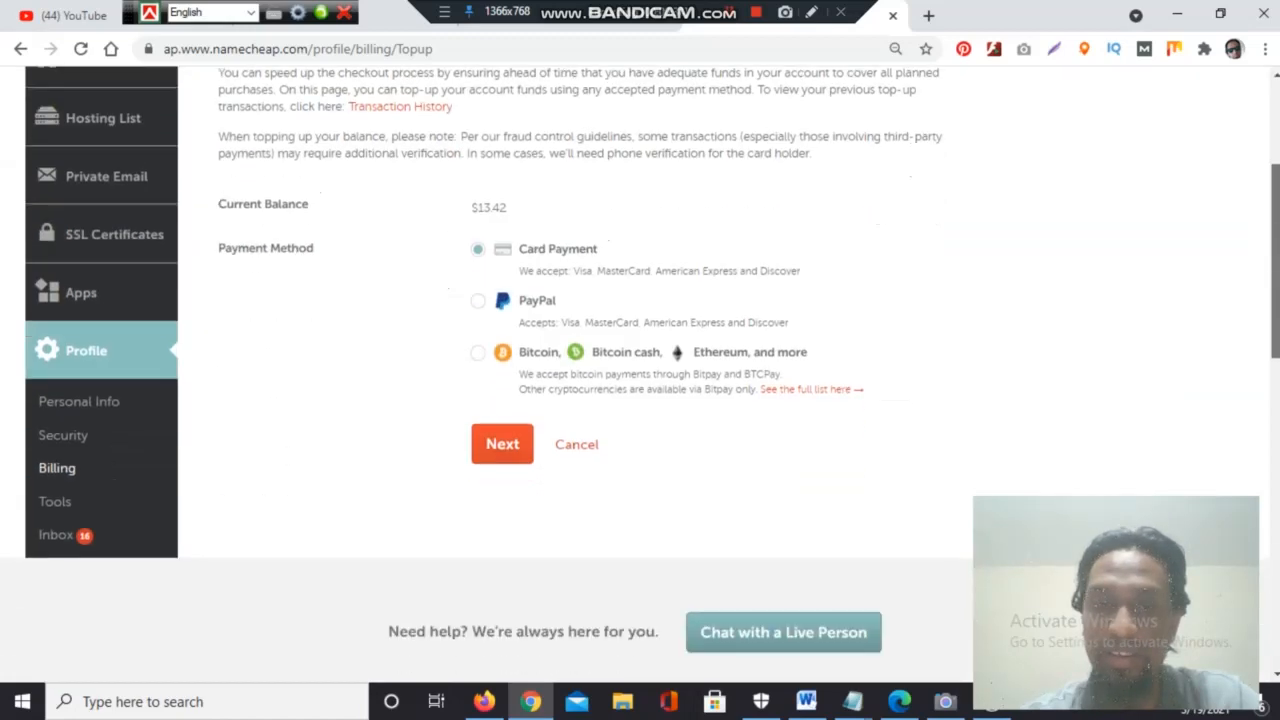
{"action": "scroll", "scroll_direction": "up", "scroll_amount": 3}
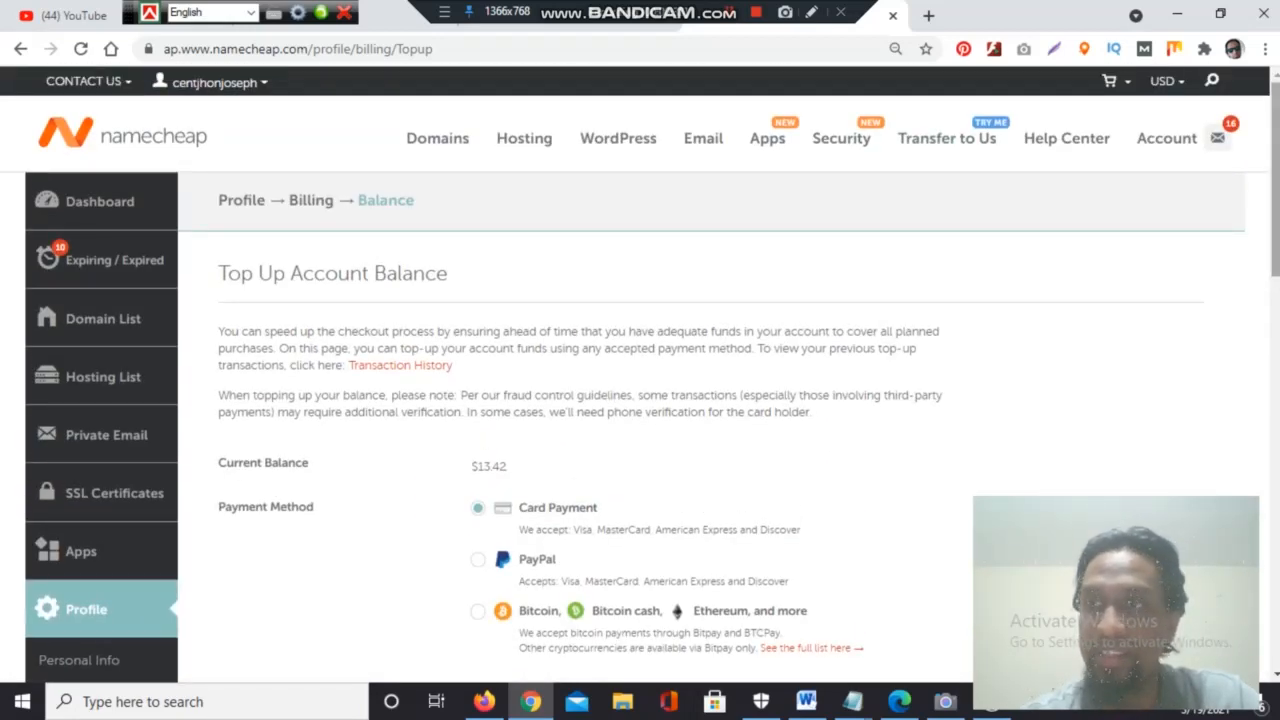
{"action": "scroll", "scroll_direction": "down", "scroll_amount": 3}
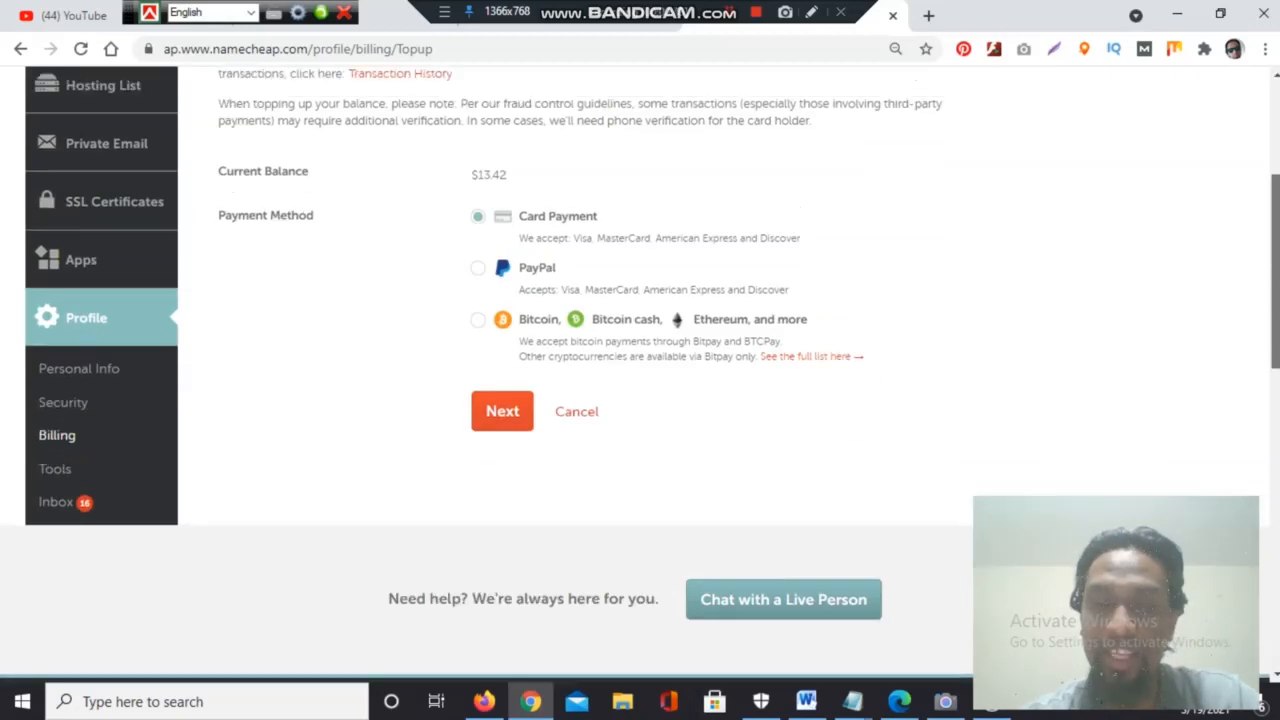
{"action": "scroll", "scroll_direction": "up", "scroll_amount": 3}
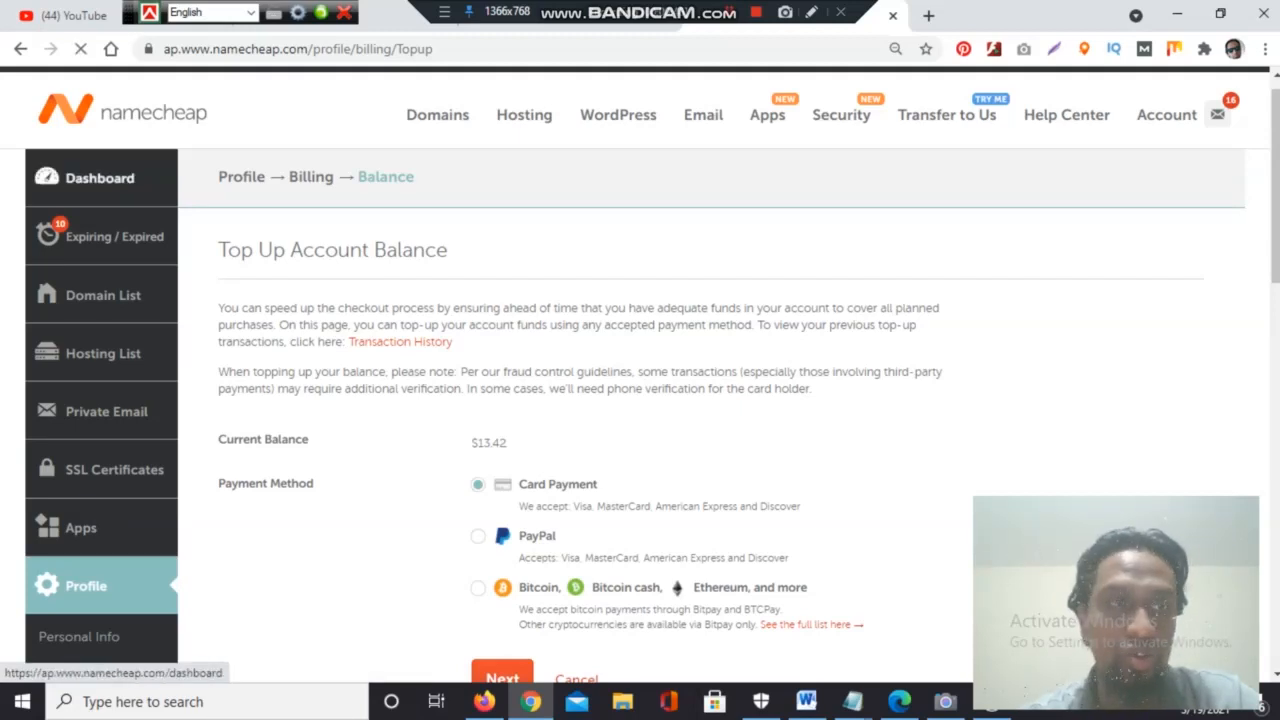
Step: Return to the dashboard and head to the full domain list from Recently Active
{"action": "left_click", "coordinate": [98, 176]}
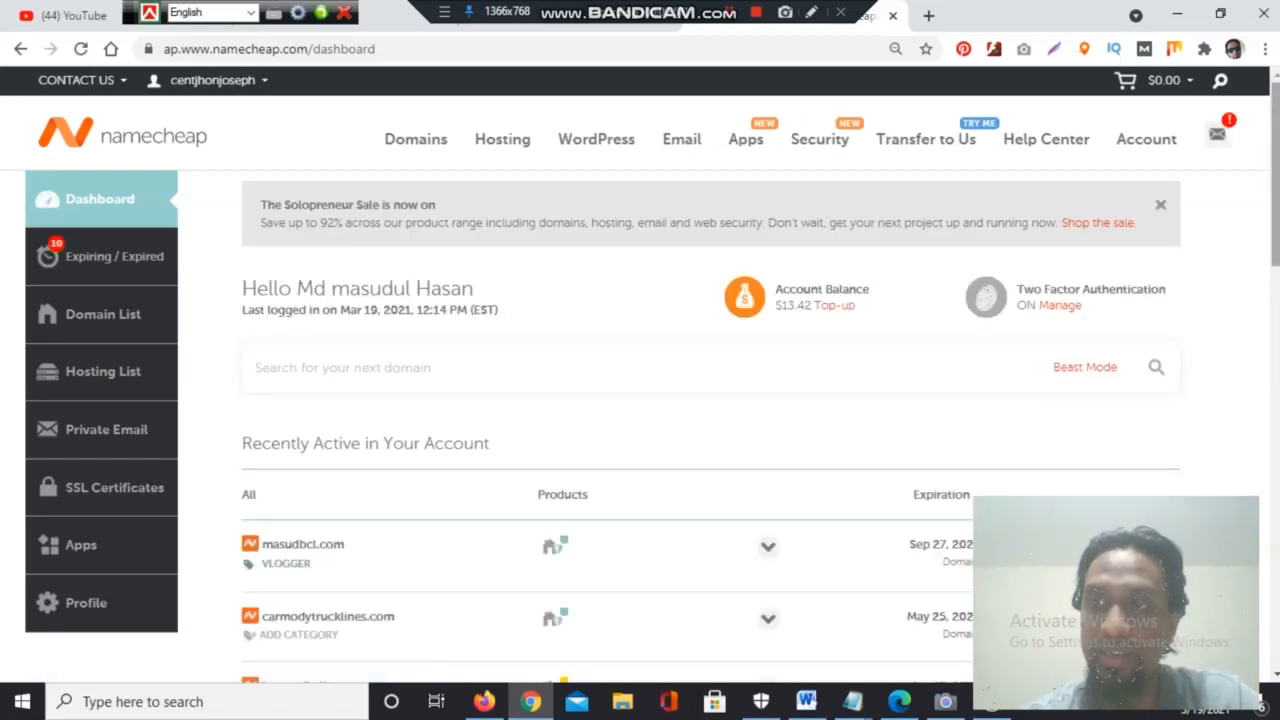
{"action": "scroll", "scroll_direction": "down", "scroll_amount": 3}
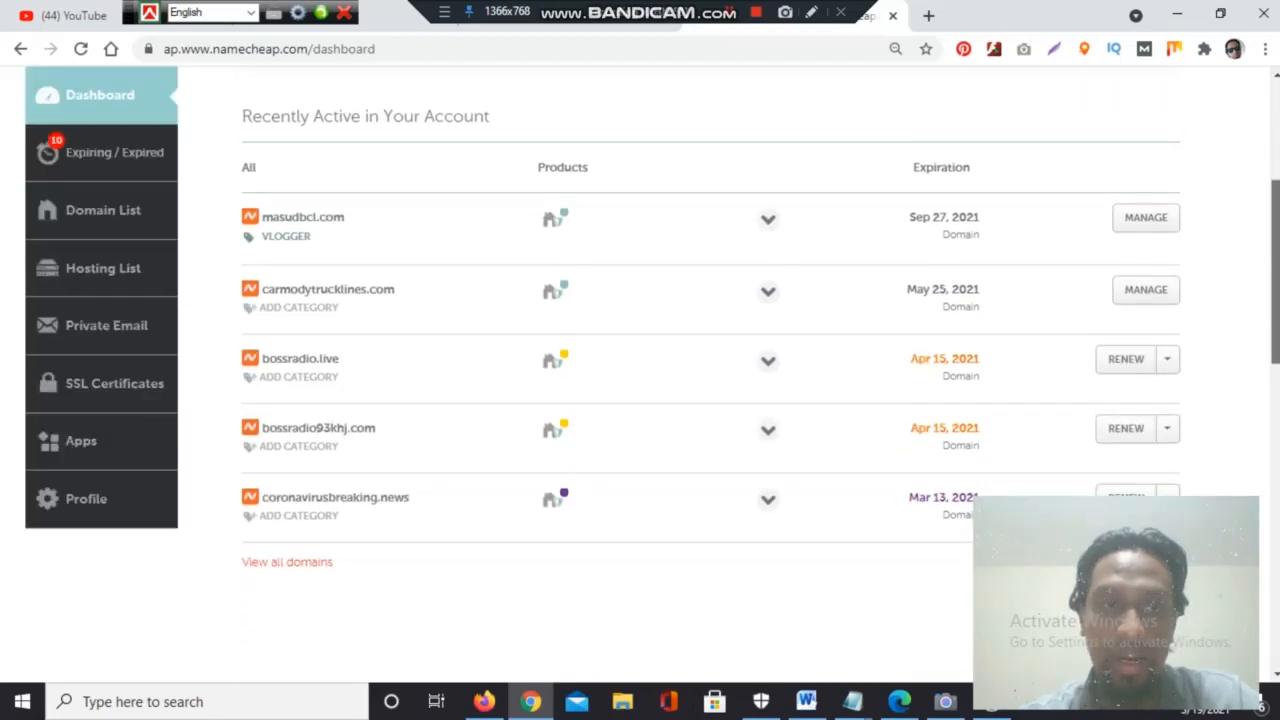
{"action": "scroll", "scroll_direction": "down", "scroll_amount": 3}
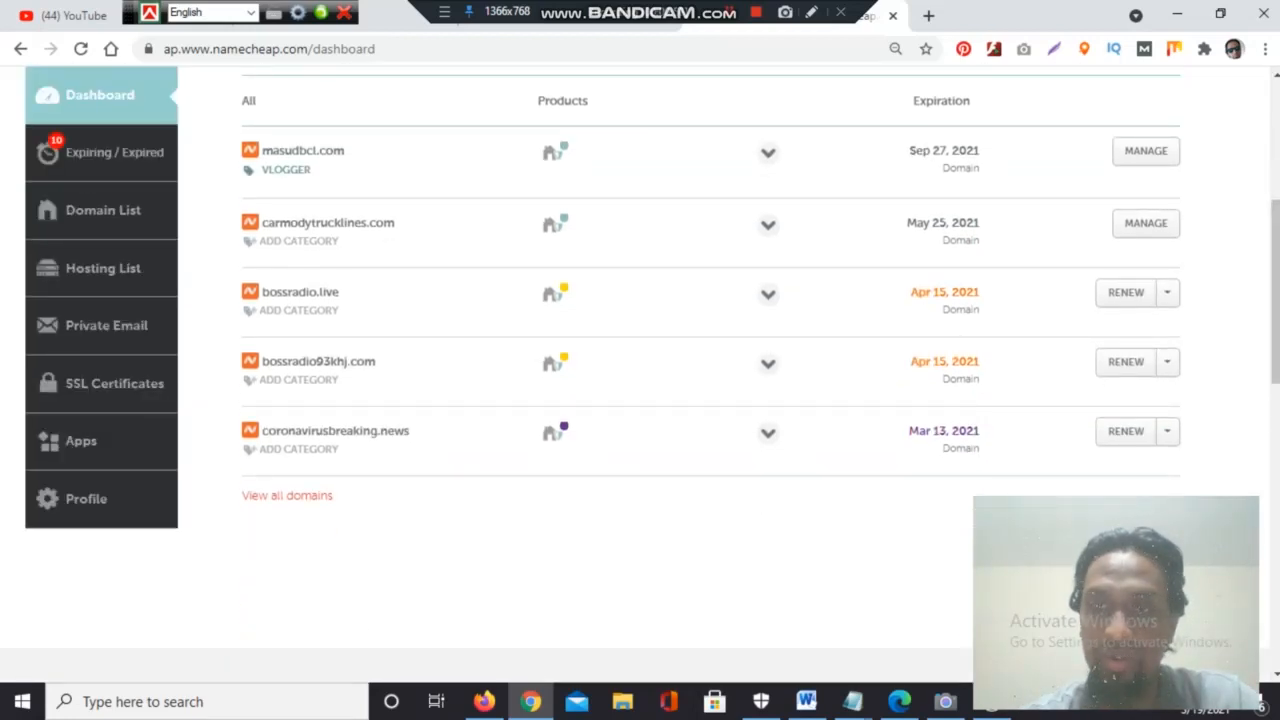
{"action": "left_click", "coordinate": [286, 496]}
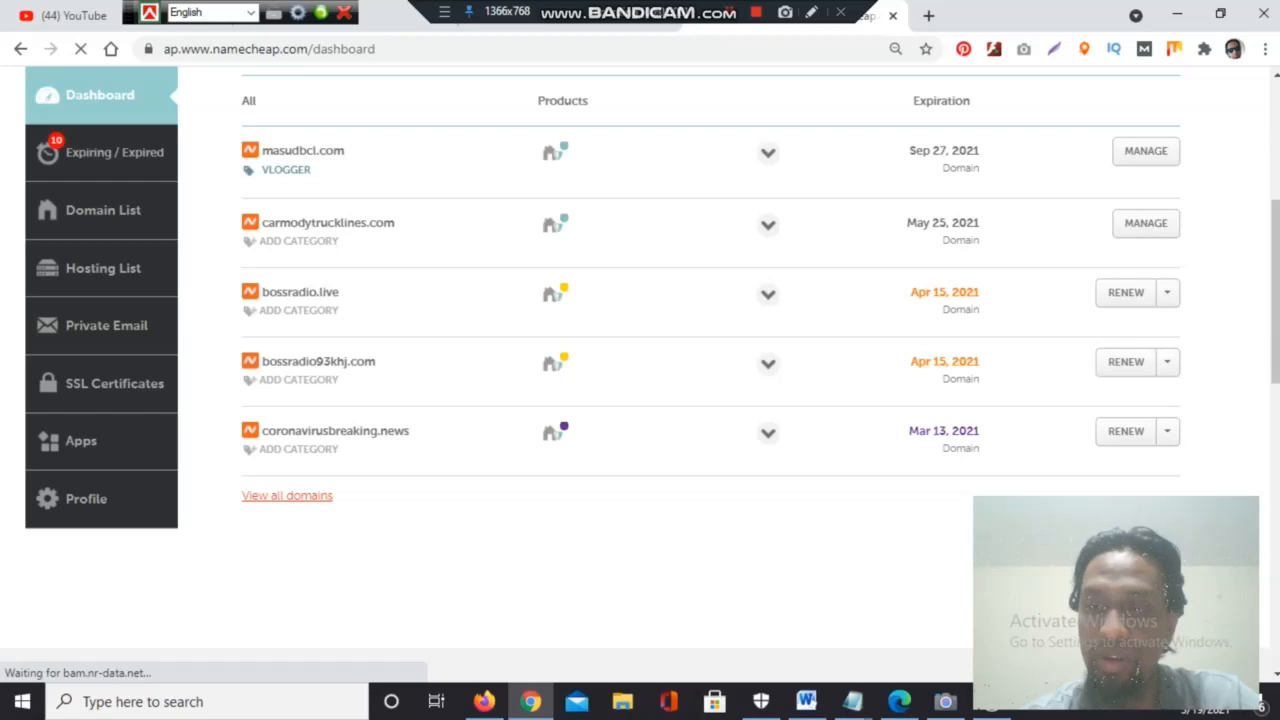
Step: Find masudbcl.xyz (expiring Apr 1, 2021) in the Domain List and start its renewal
{"action": "left_click", "coordinate": [288, 496]}
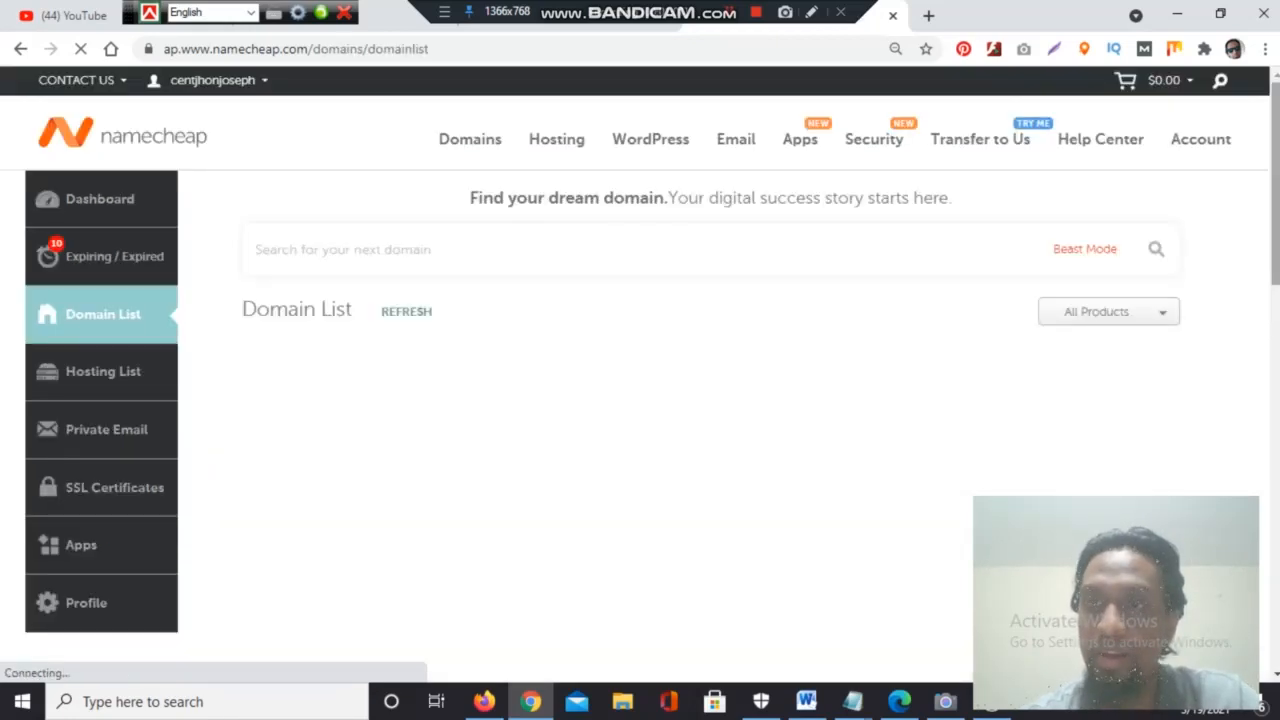
{"action": "scroll", "scroll_direction": "down", "scroll_amount": 3}
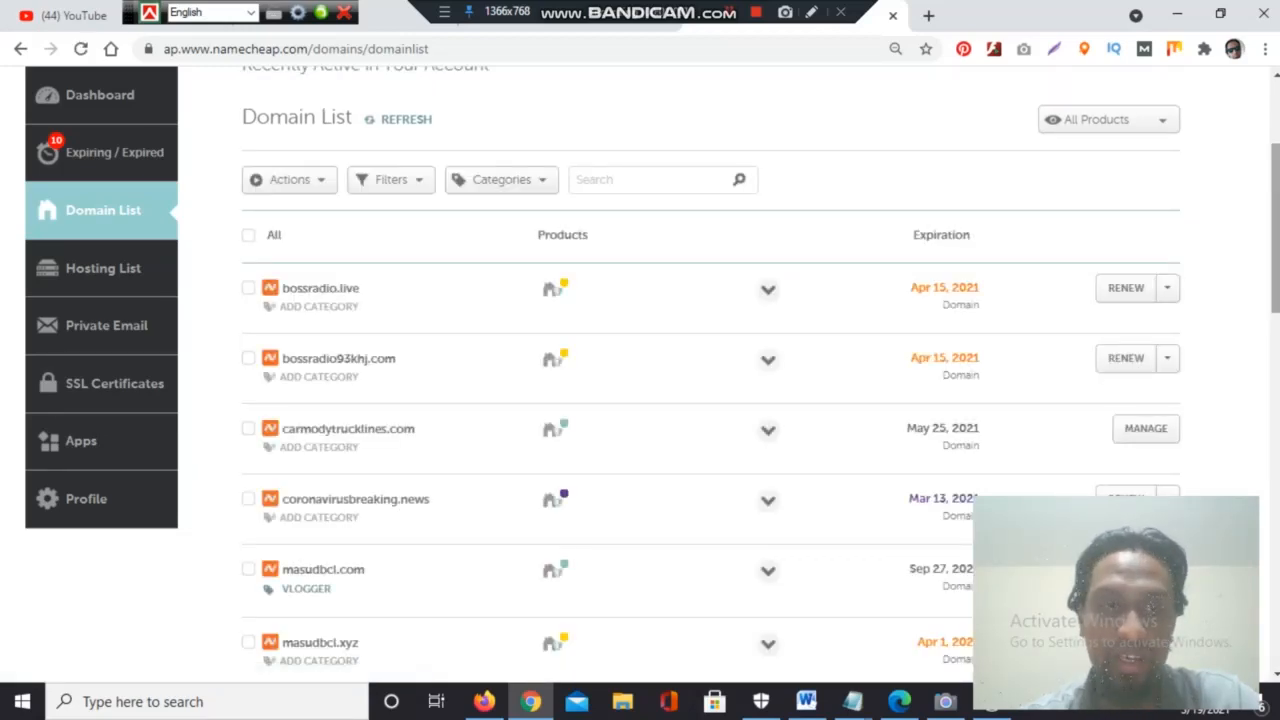
{"action": "scroll", "scroll_direction": "down", "scroll_amount": 3}
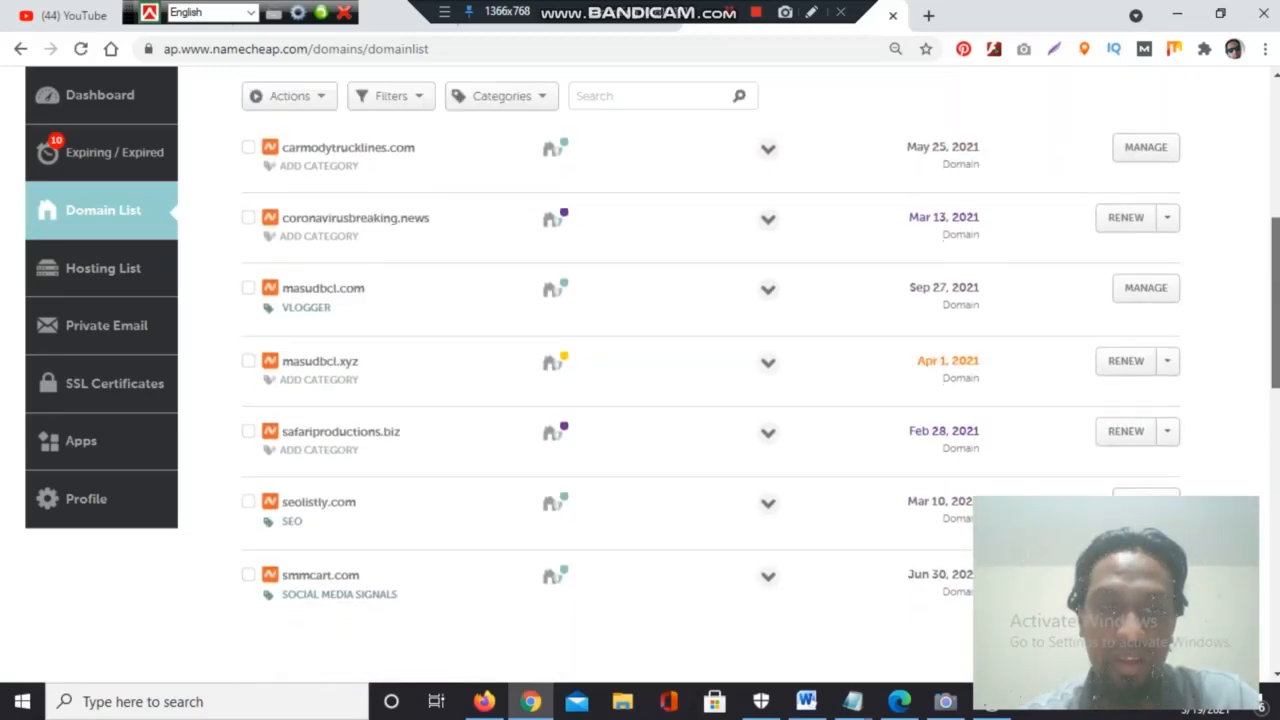
{"action": "scroll", "scroll_direction": "down", "scroll_amount": 3}
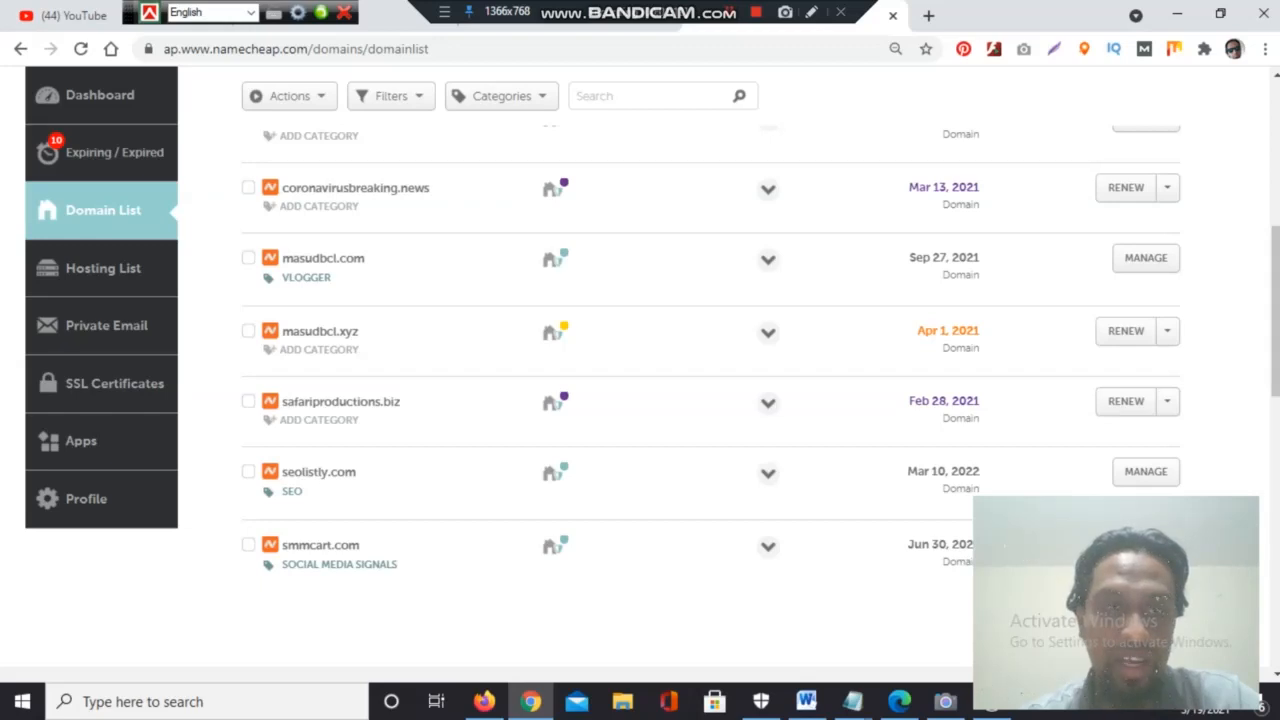
{"action": "mouse_move", "coordinate": [320, 330]}
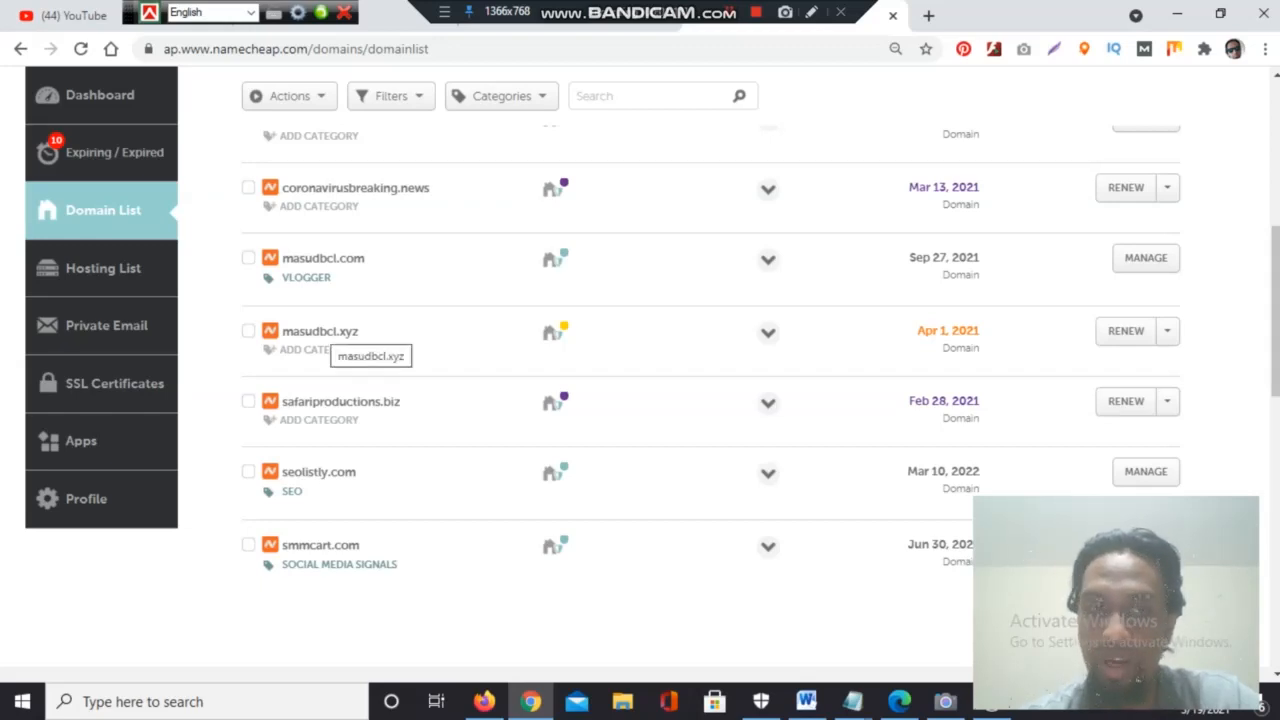
{"action": "mouse_move", "coordinate": [428, 356]}
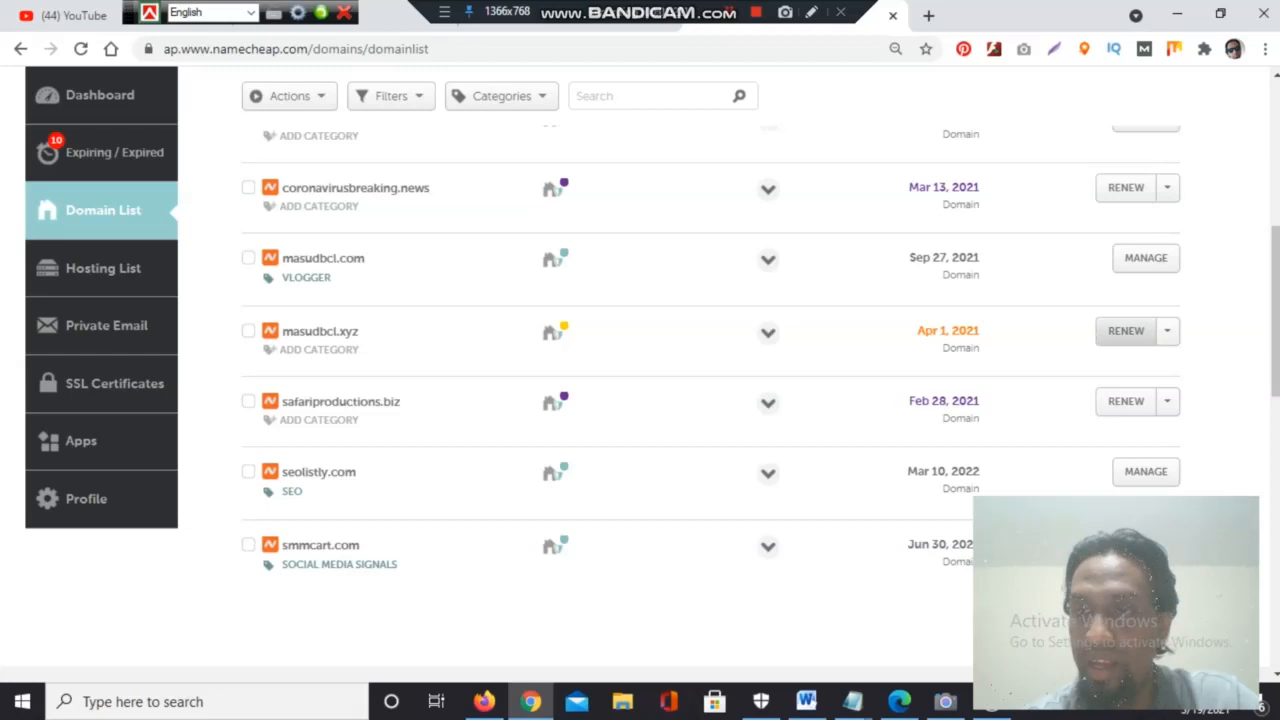
{"action": "left_click", "coordinate": [1124, 332]}
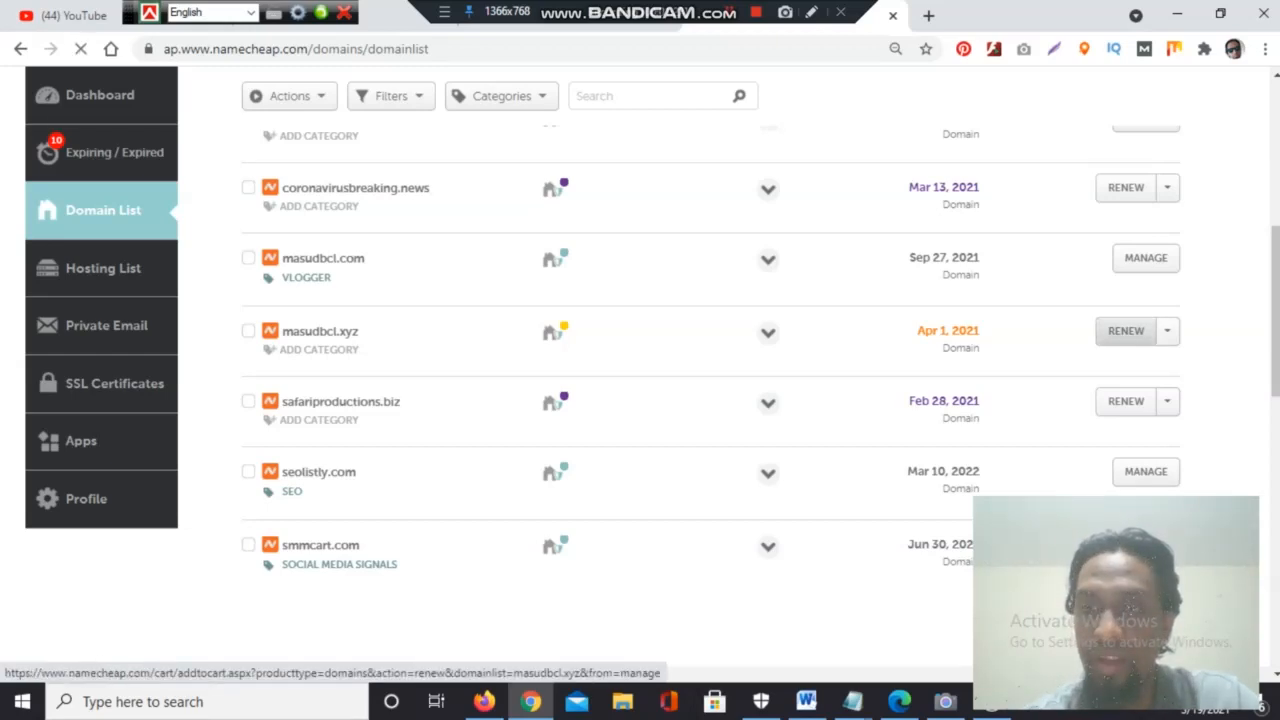
Step: Apply the COUPONFCNC promo code to the one-year masudbcl.xyz renewal cart
{"action": "left_click", "coordinate": [1124, 332]}
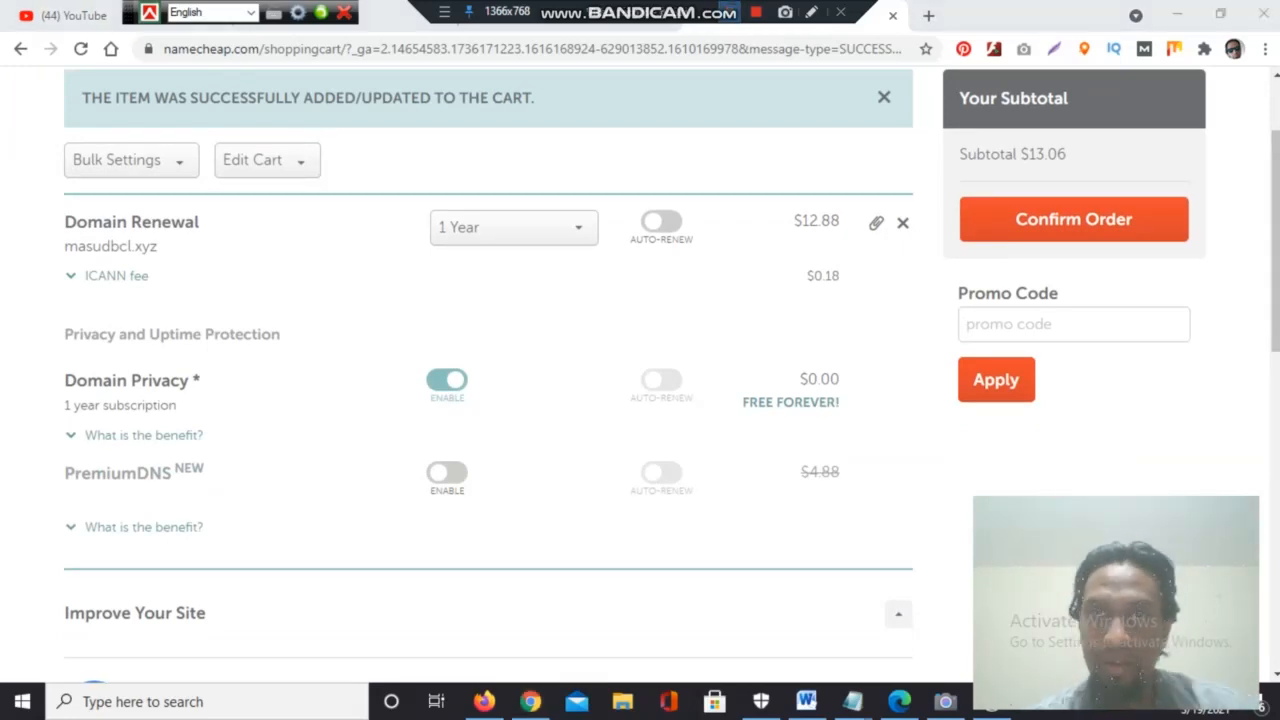
{"action": "left_click", "coordinate": [1072, 324]}
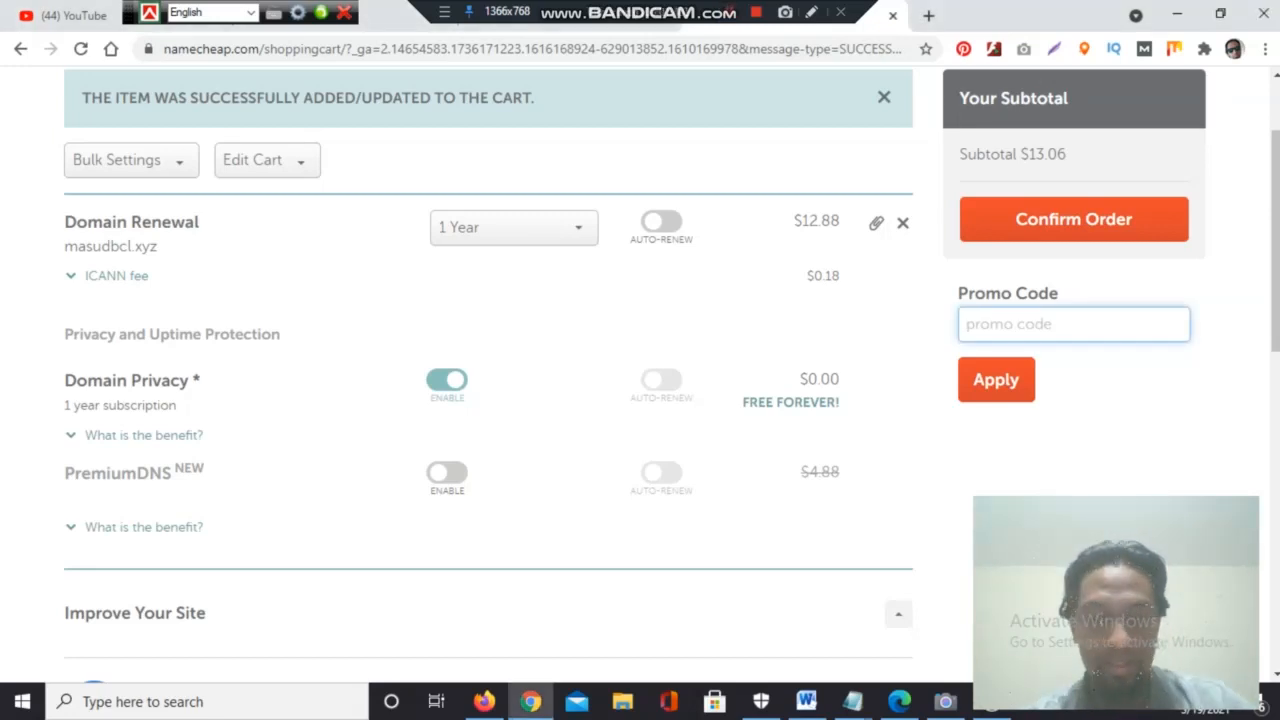
{"action": "type", "text": "COUPONFCNC"}
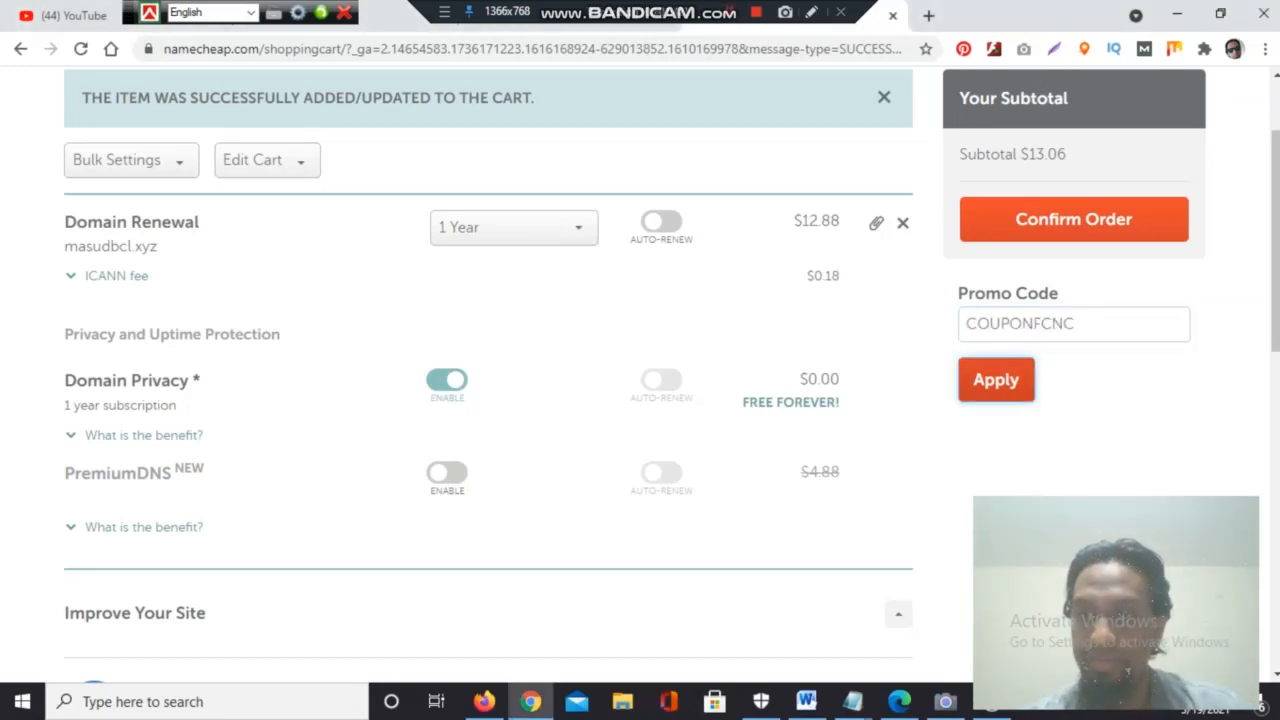
{"action": "left_click", "coordinate": [996, 380]}
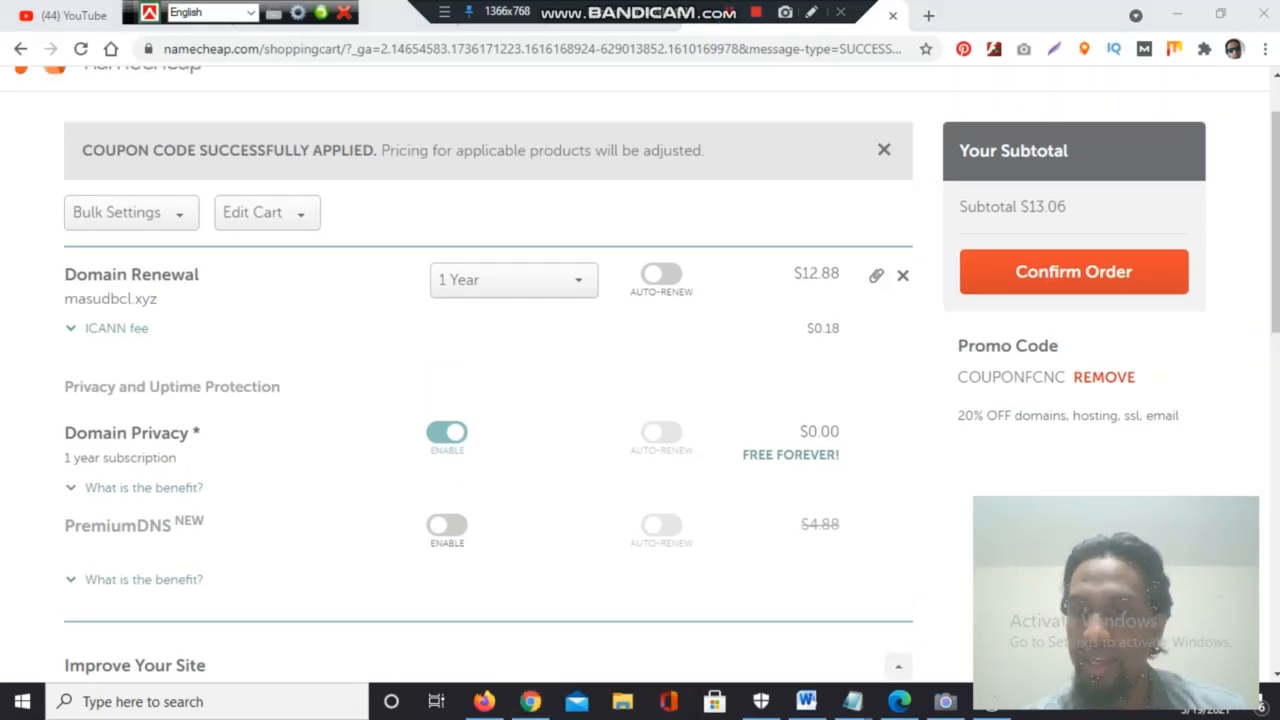
Step: Remove COUPONFCNC and apply FCDISCOUNT as the promo code instead
{"action": "left_click", "coordinate": [1104, 376]}
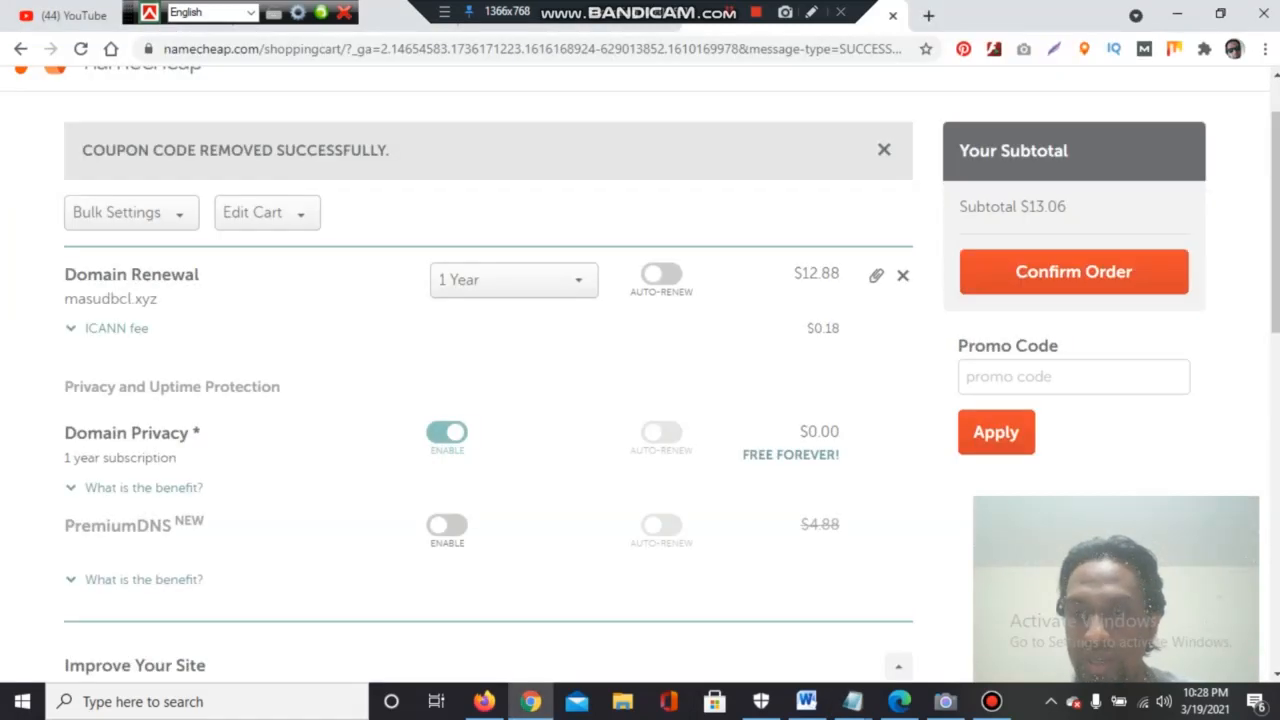
{"action": "type", "text": "FCDISCOUNT"}
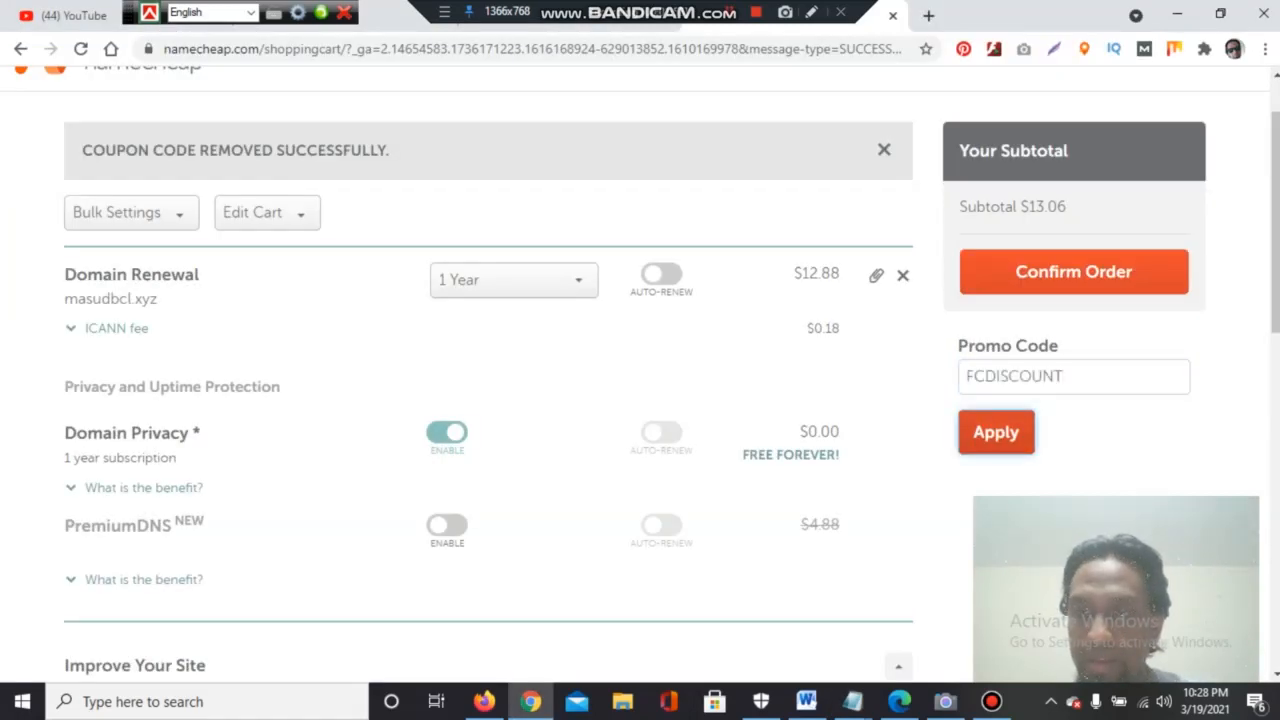
{"action": "left_click", "coordinate": [996, 432]}
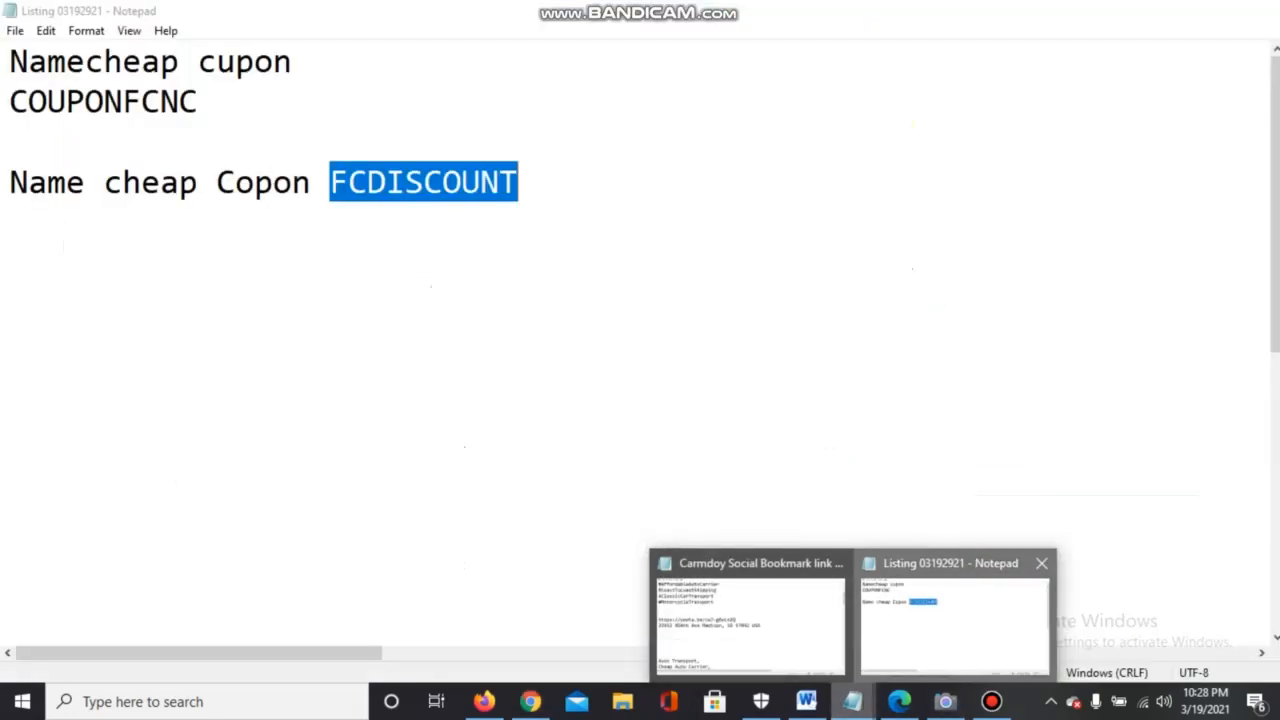
Step: Select the COUPONFCNC code in Notepad for reuse in the cart's promo field
{"action": "double_click", "coordinate": [104, 100]}
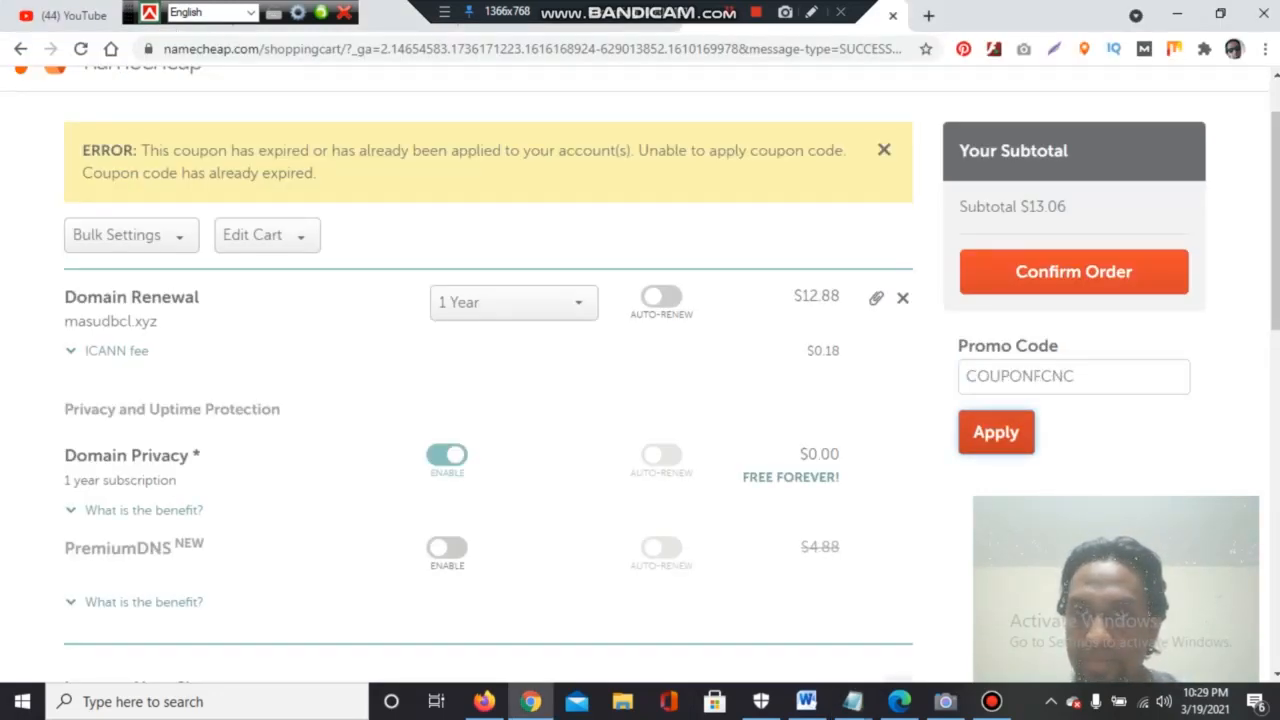
Step: Apply COUPONFCNC to the cart and confirm the $13.06 renewal order
{"action": "left_click", "coordinate": [996, 432]}
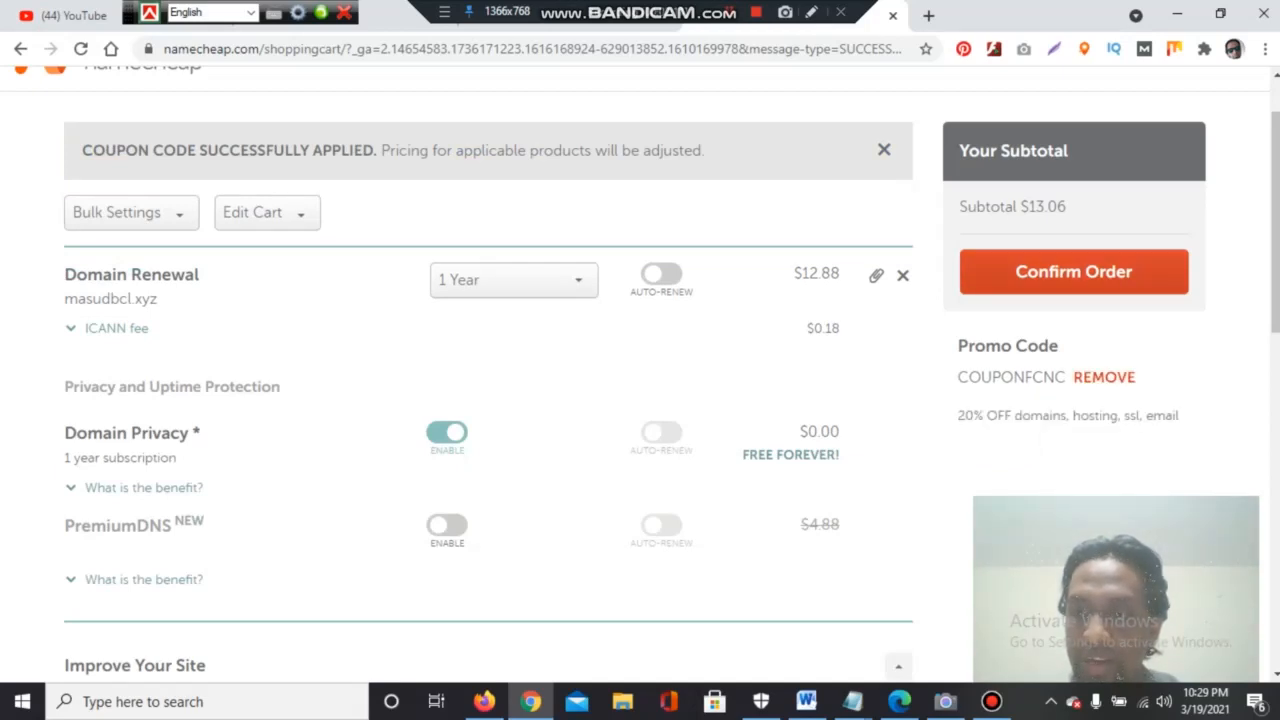
{"action": "left_click", "coordinate": [1072, 272]}
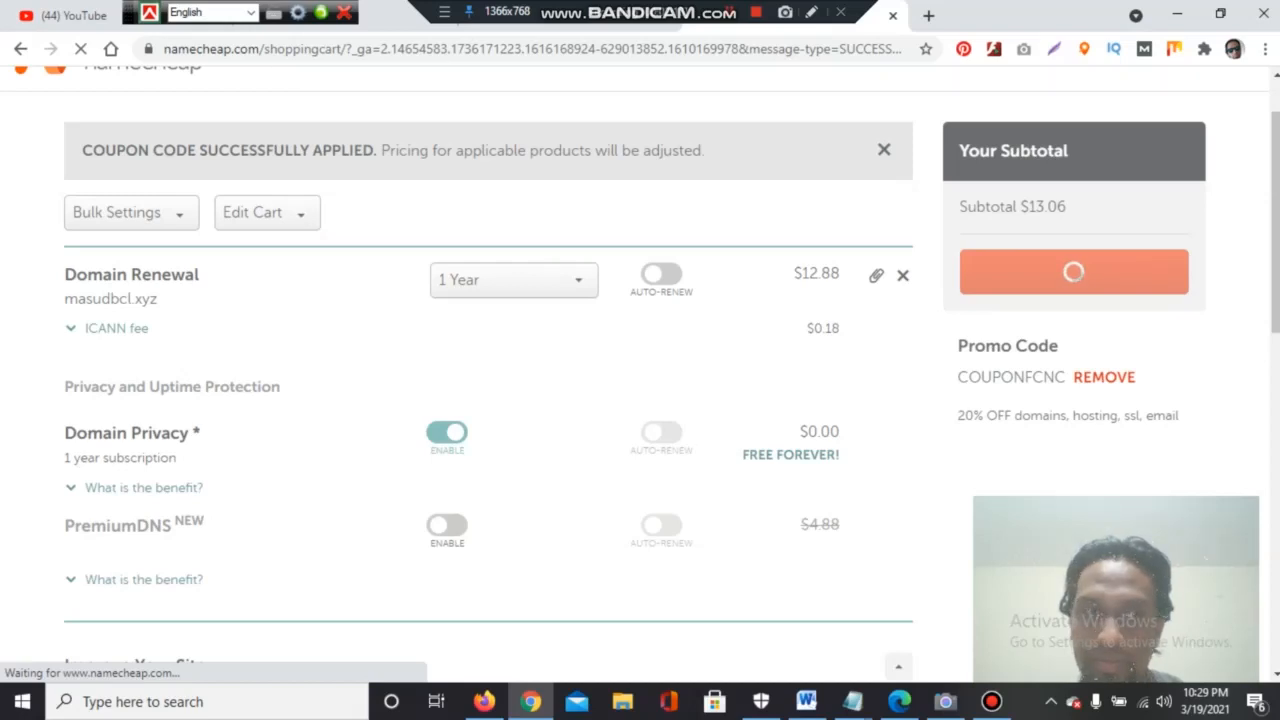
{"action": "left_click", "coordinate": [1072, 272]}
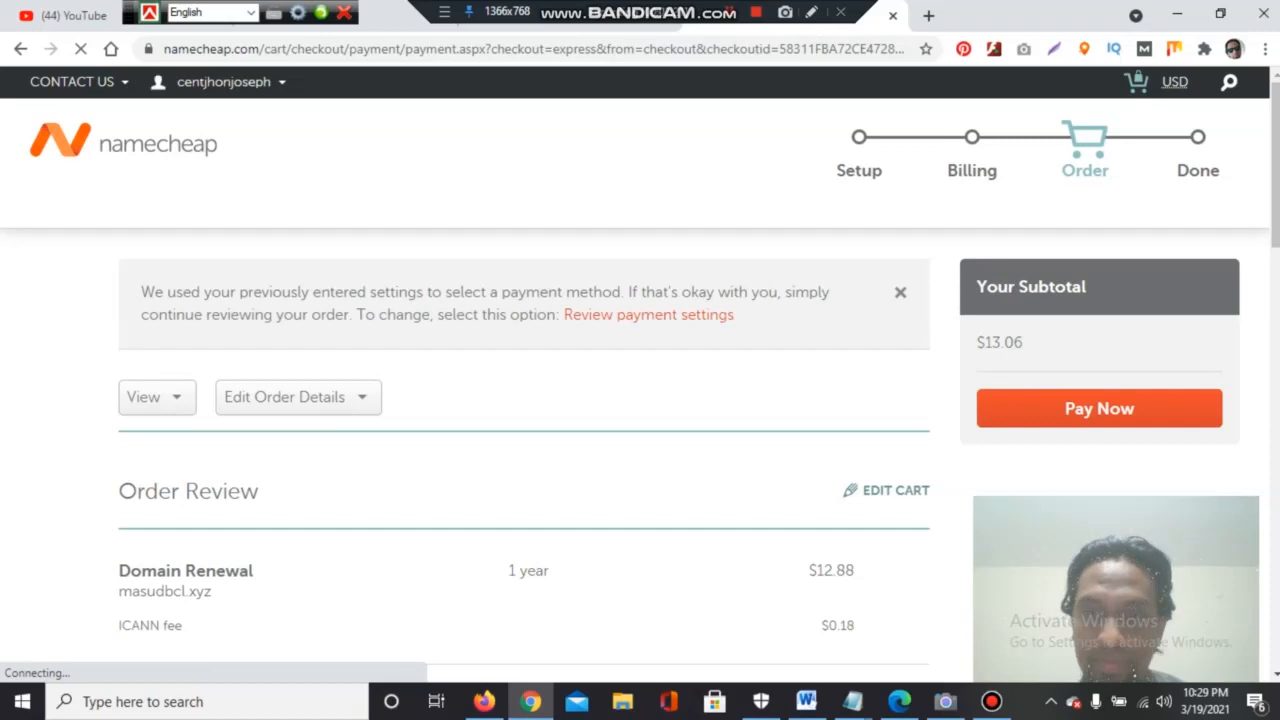
Step: Review the $13.06 order and submit Pay Now
{"action": "scroll", "scroll_direction": "down", "scroll_amount": 3}
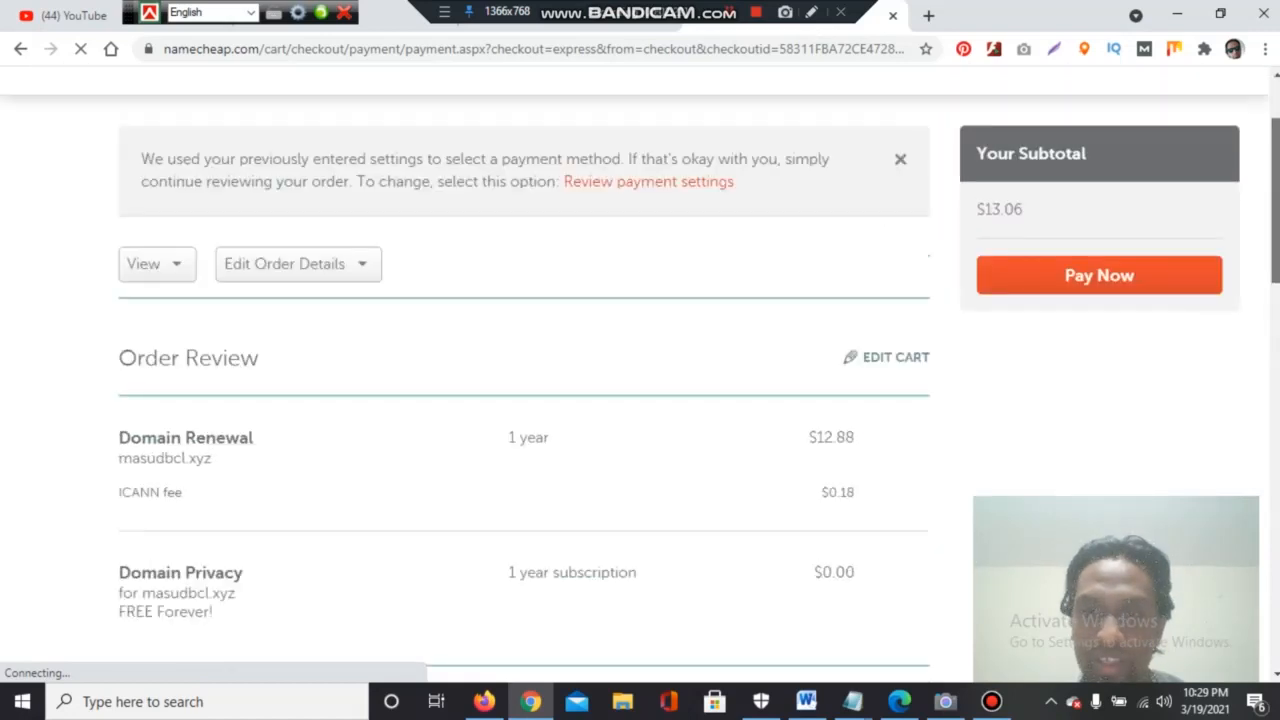
{"action": "scroll", "scroll_direction": "up", "scroll_amount": 3}
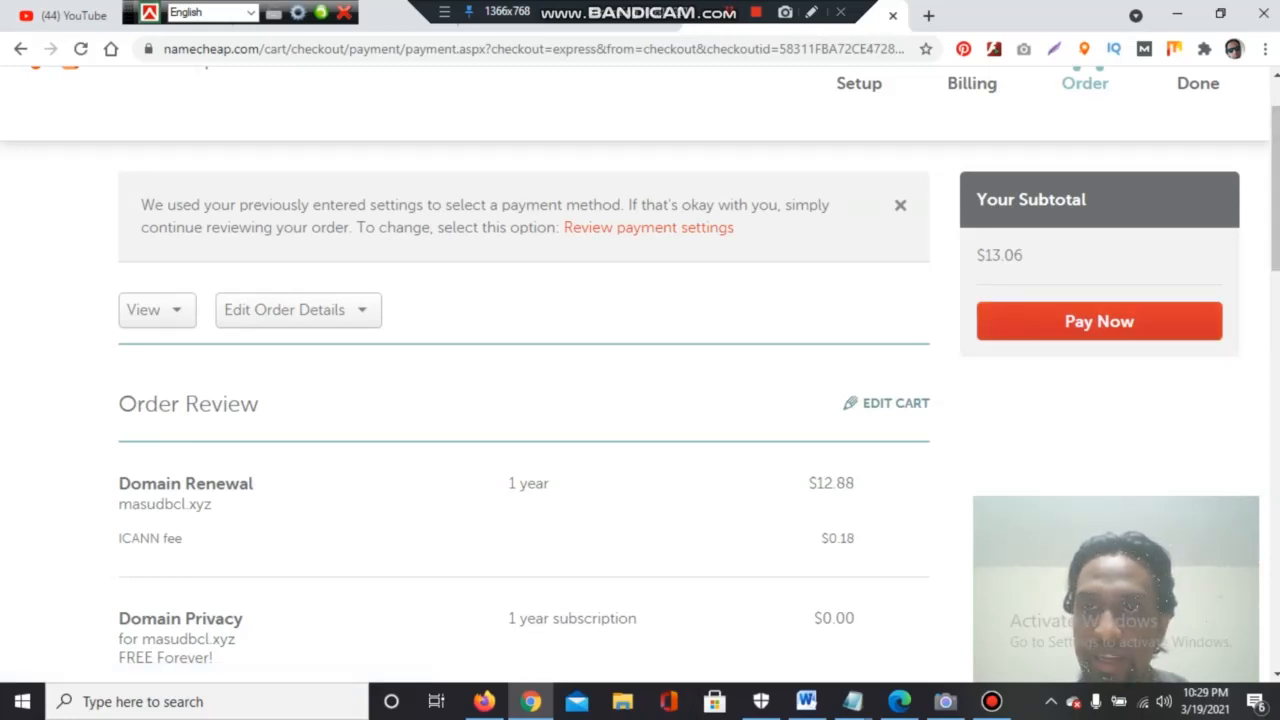
{"action": "left_click", "coordinate": [1100, 320]}
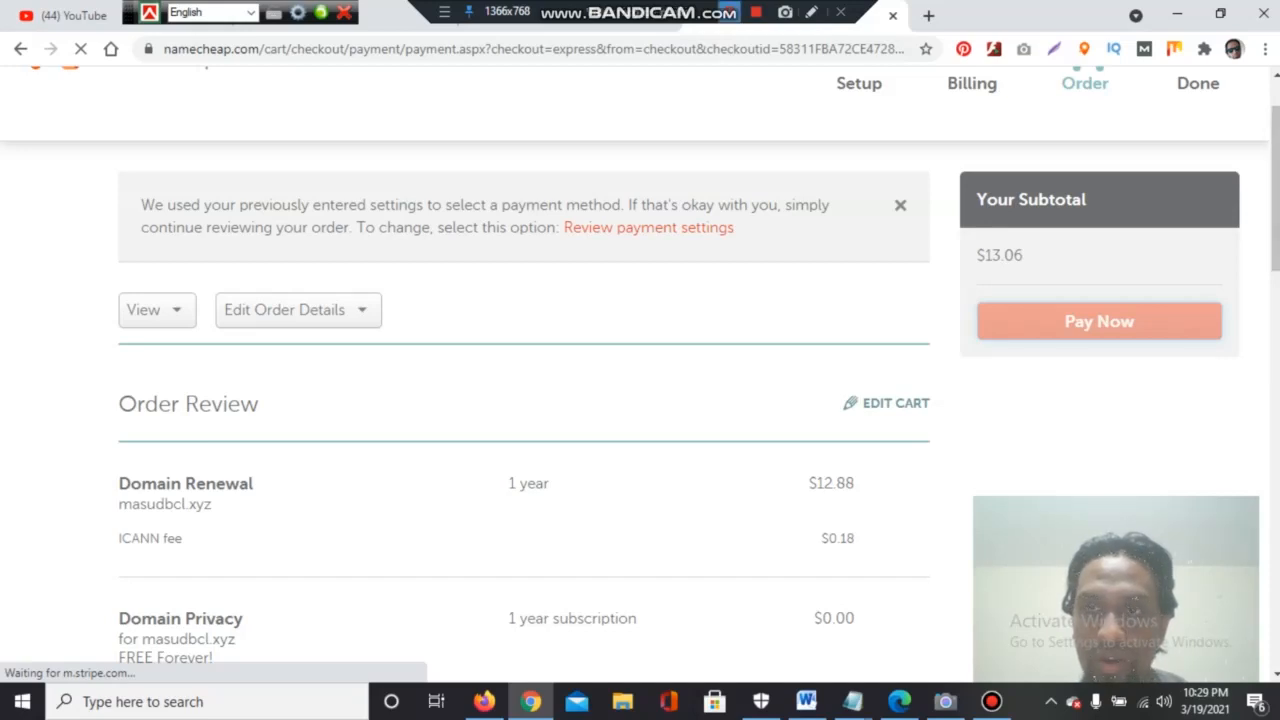
{"action": "left_click", "coordinate": [1098, 320]}
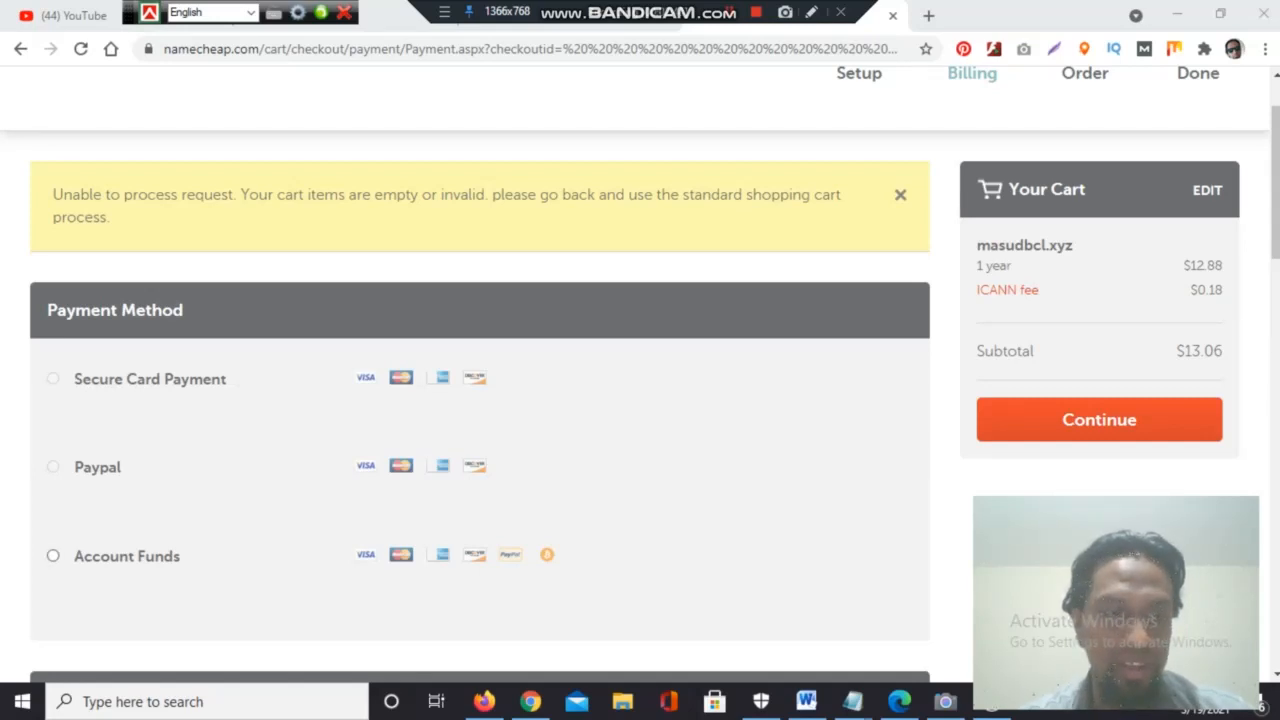
Step: Choose Account Funds ($13.42 balance) as the payment method and review receipt and renewal settings
{"action": "left_click", "coordinate": [52, 556]}
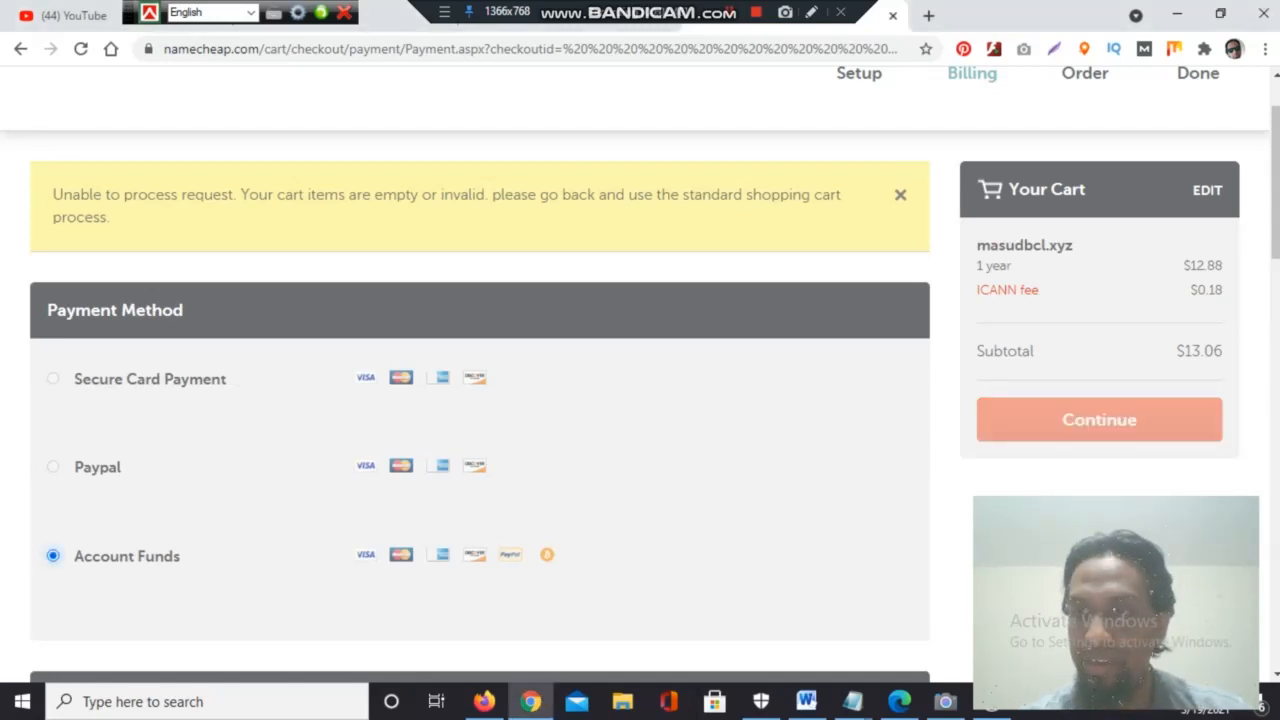
{"action": "scroll", "scroll_direction": "down", "scroll_amount": 3}
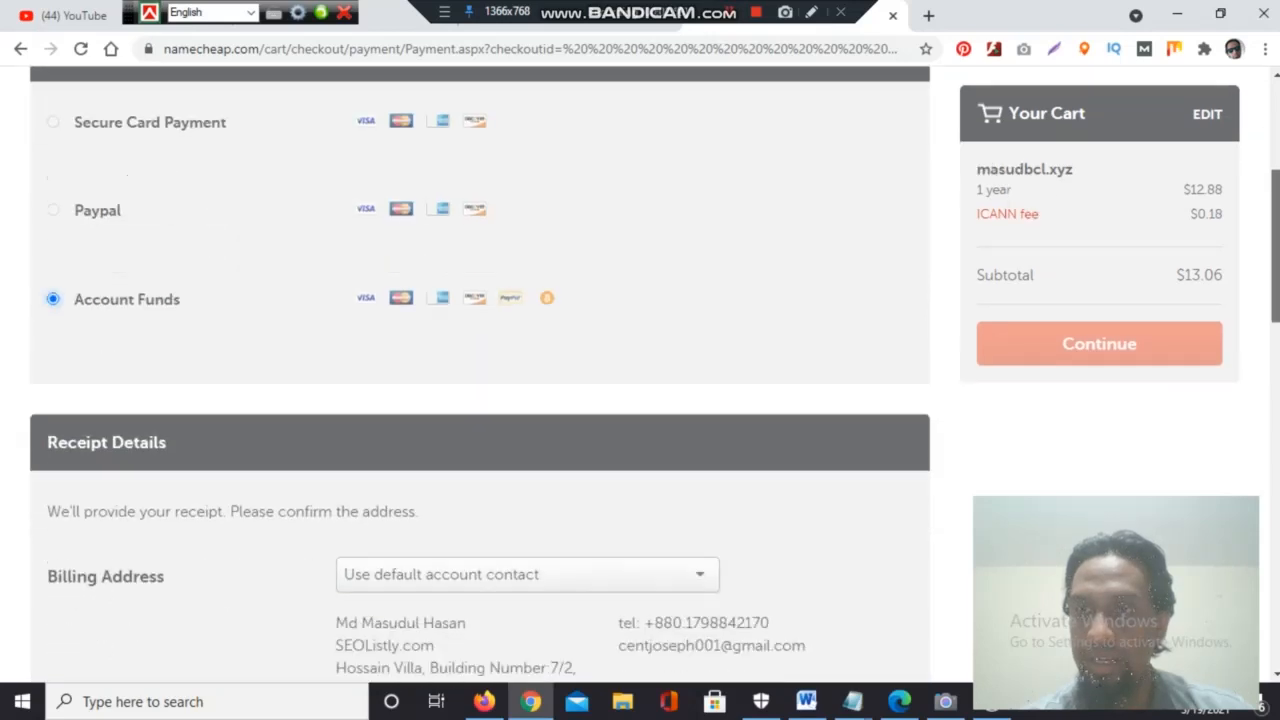
{"action": "scroll", "scroll_direction": "down", "scroll_amount": 3}
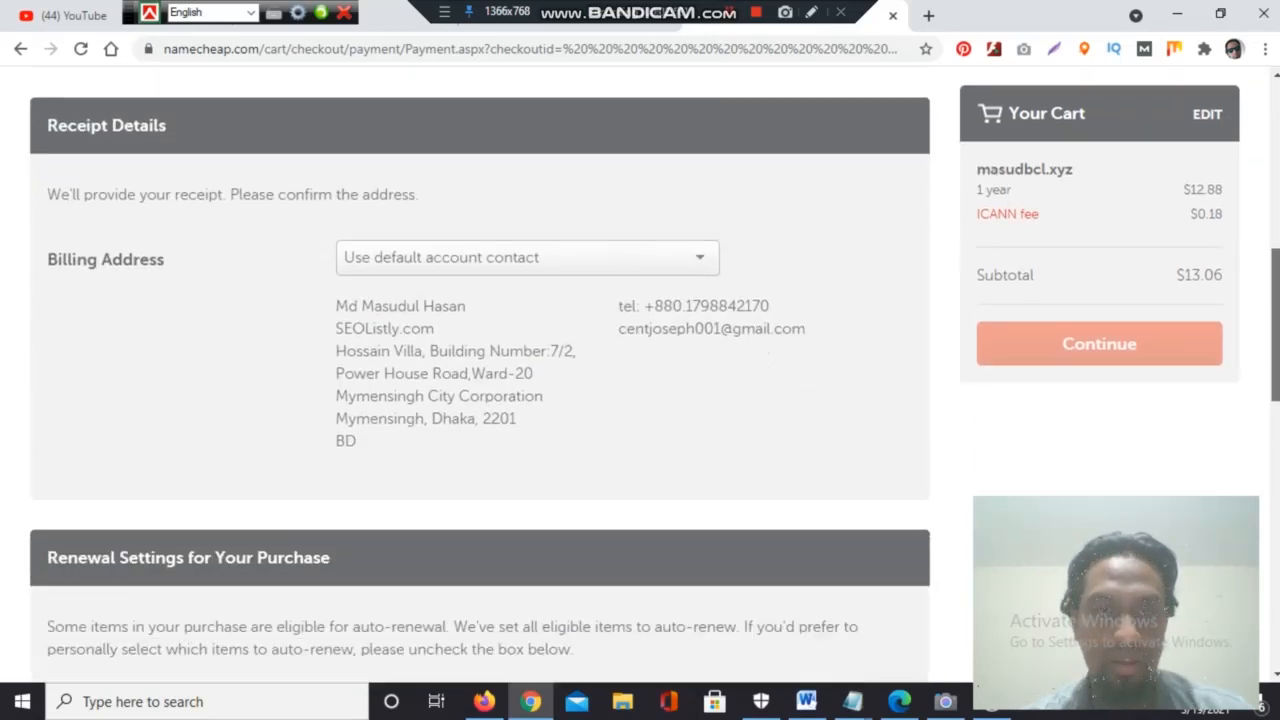
{"action": "scroll", "scroll_direction": "down", "scroll_amount": 3}
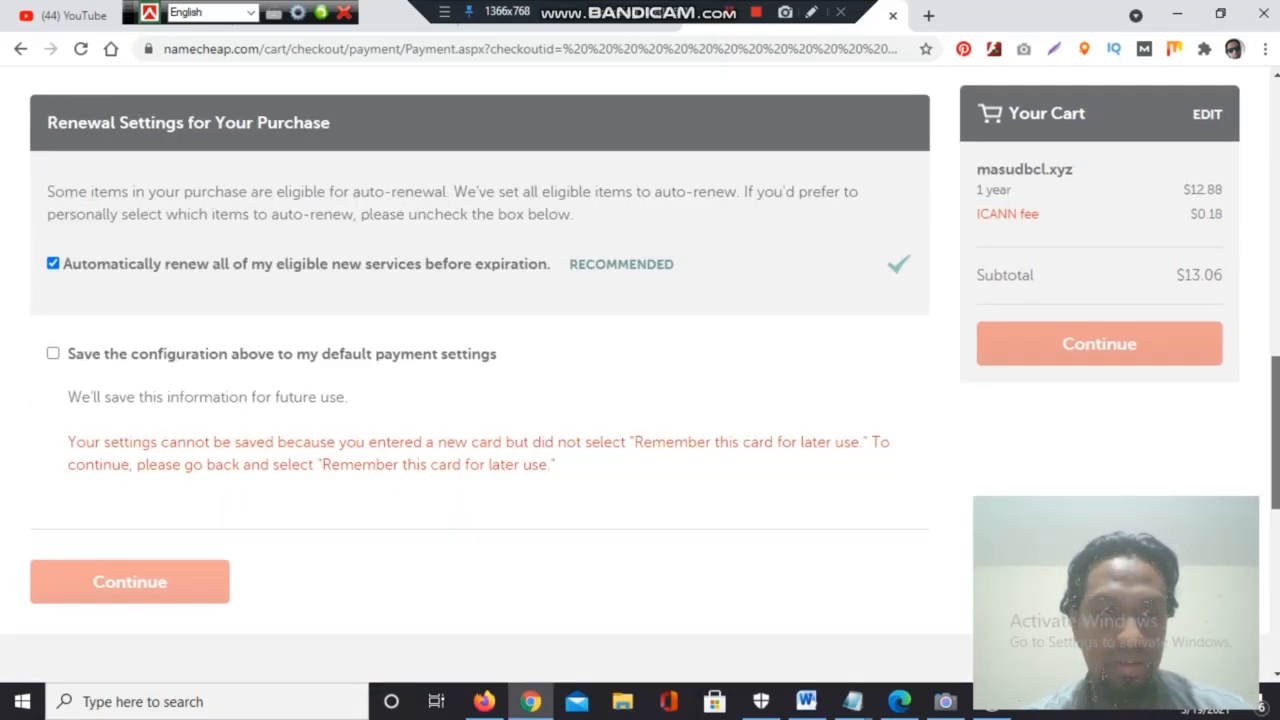
{"action": "scroll", "scroll_direction": "up", "scroll_amount": 3}
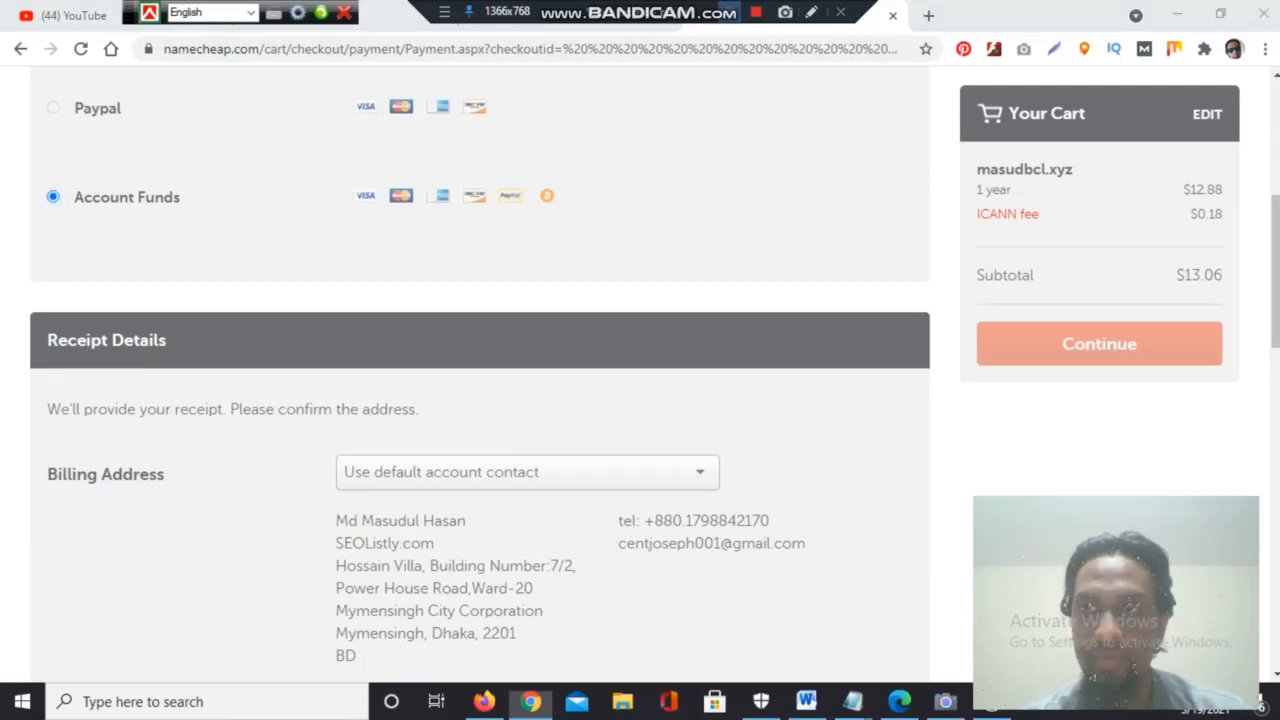
{"action": "scroll", "scroll_direction": "up", "scroll_amount": 3}
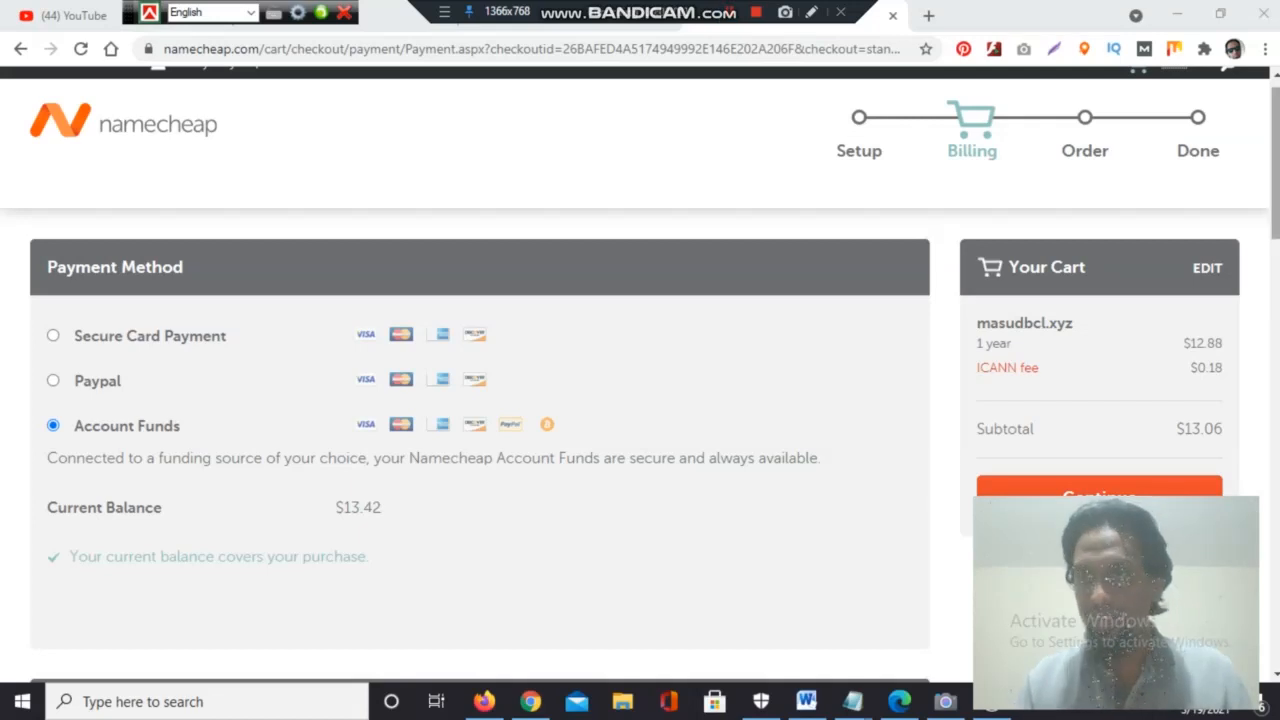
Step: Continue from billing to the Order Review for the masudbcl.xyz renewal
{"action": "scroll", "scroll_direction": "up", "scroll_amount": 3}
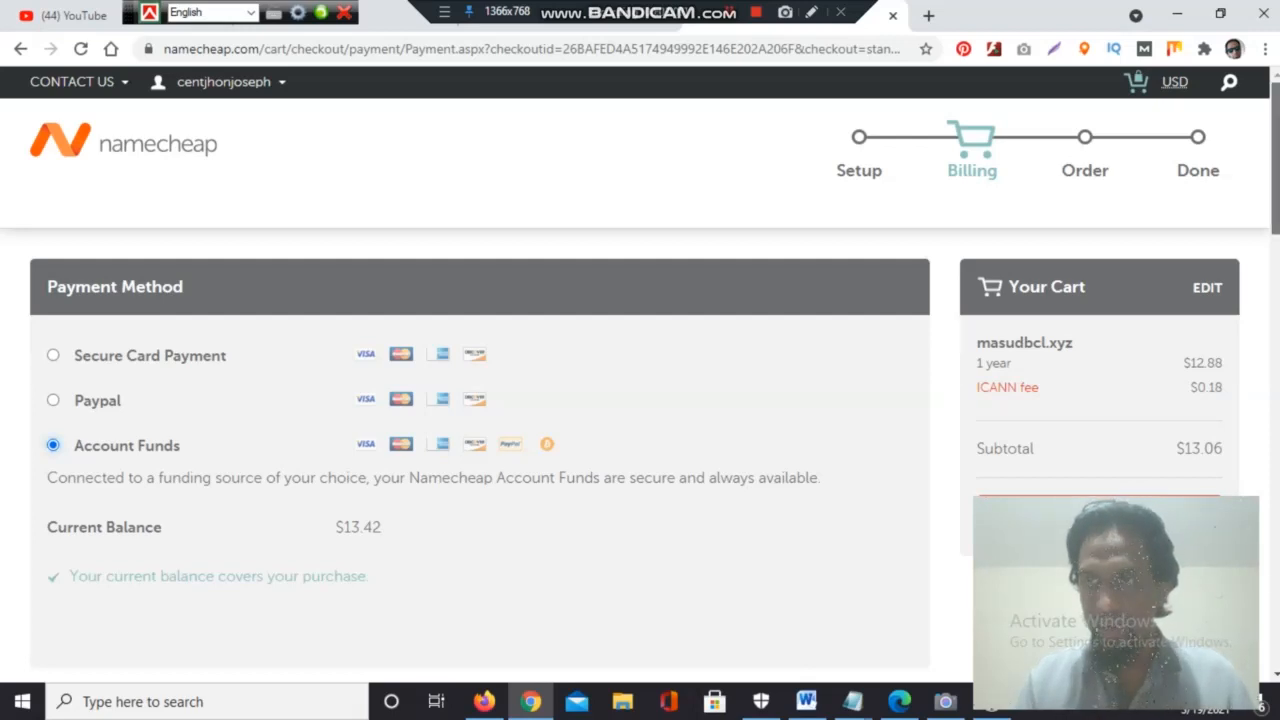
{"action": "scroll", "scroll_direction": "down", "scroll_amount": 3}
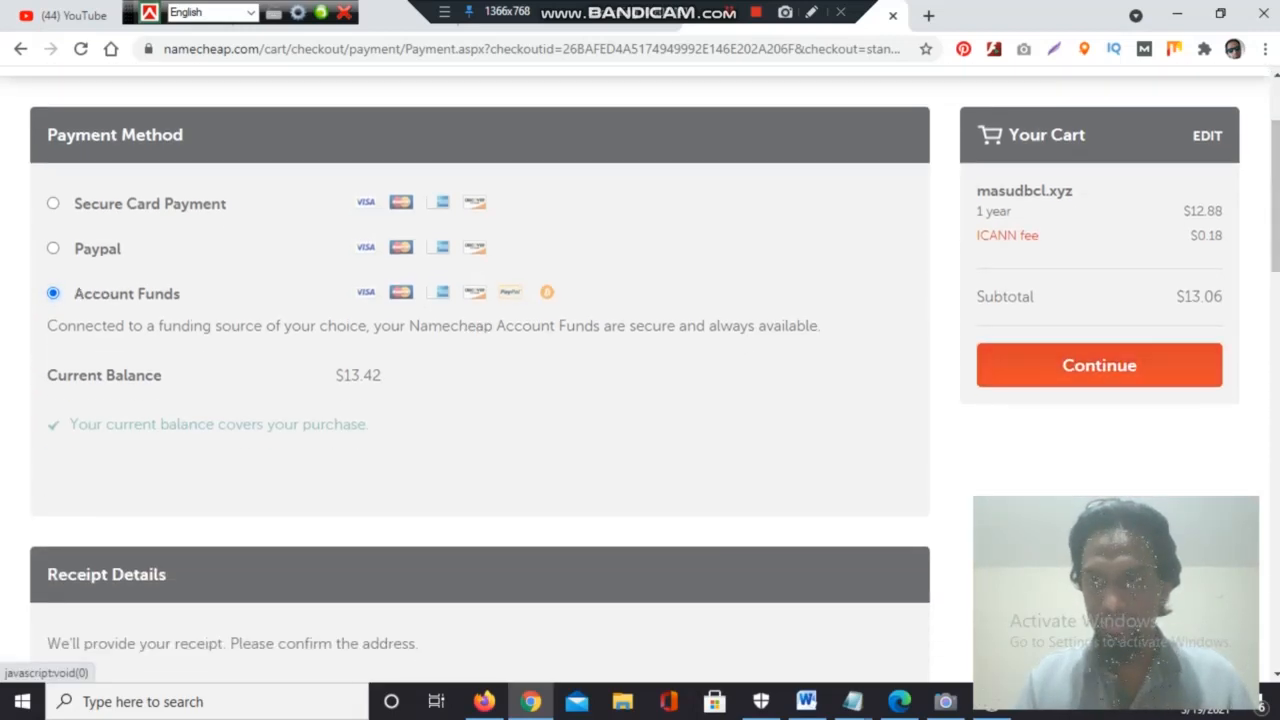
{"action": "left_click", "coordinate": [1098, 364]}
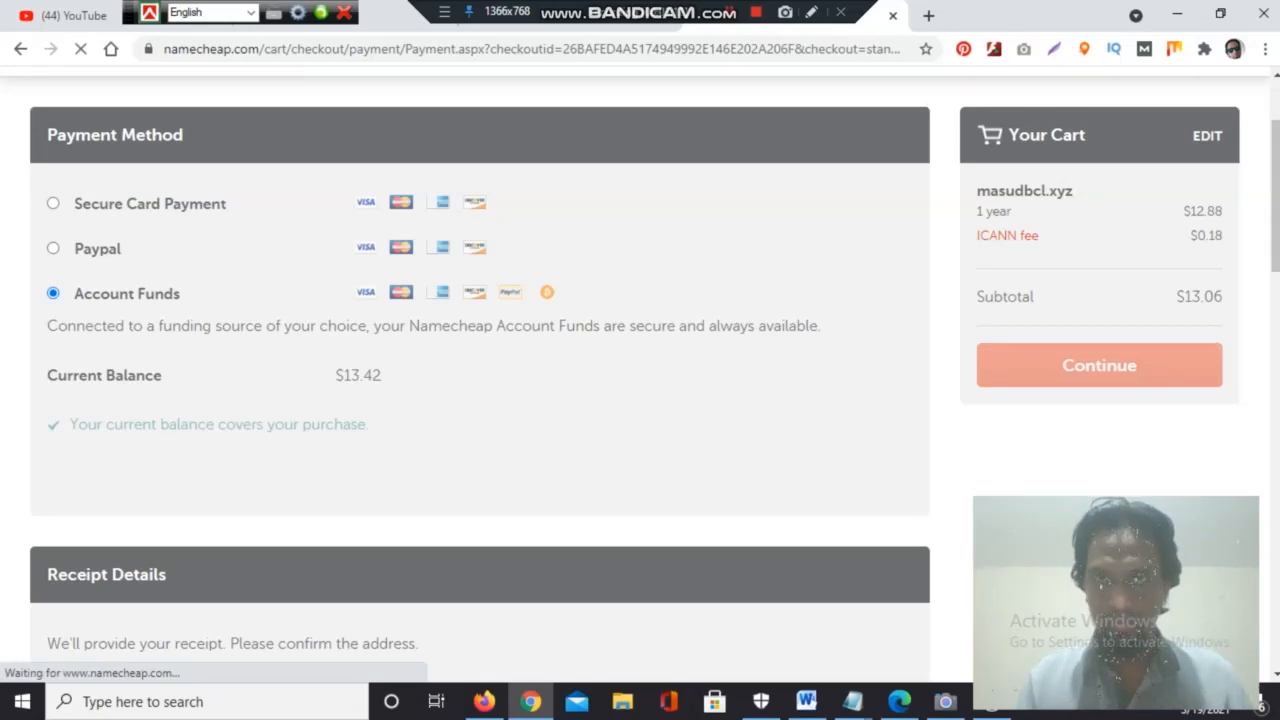
{"action": "left_click", "coordinate": [1098, 364]}
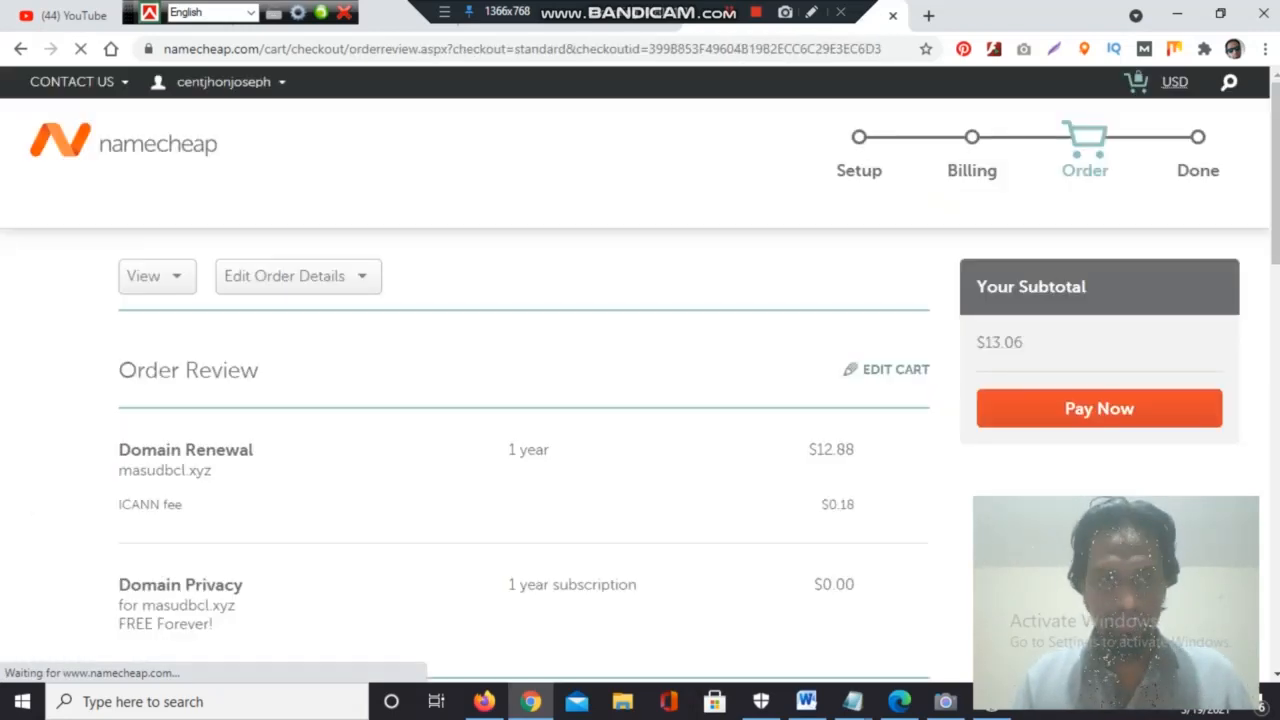
Step: Verify the payment method is FUNDS and pay $13.06 for the masudbcl.xyz renewal
{"action": "scroll", "scroll_direction": "down", "scroll_amount": 3}
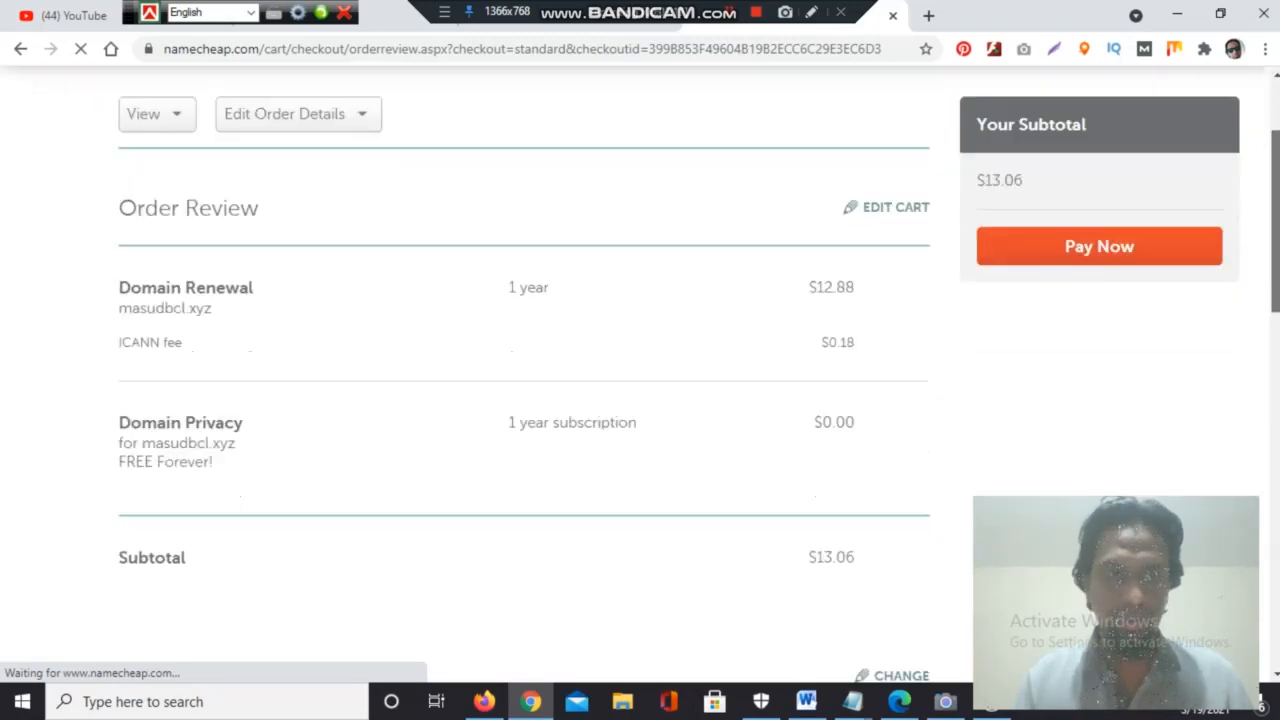
{"action": "scroll", "scroll_direction": "down", "scroll_amount": 3}
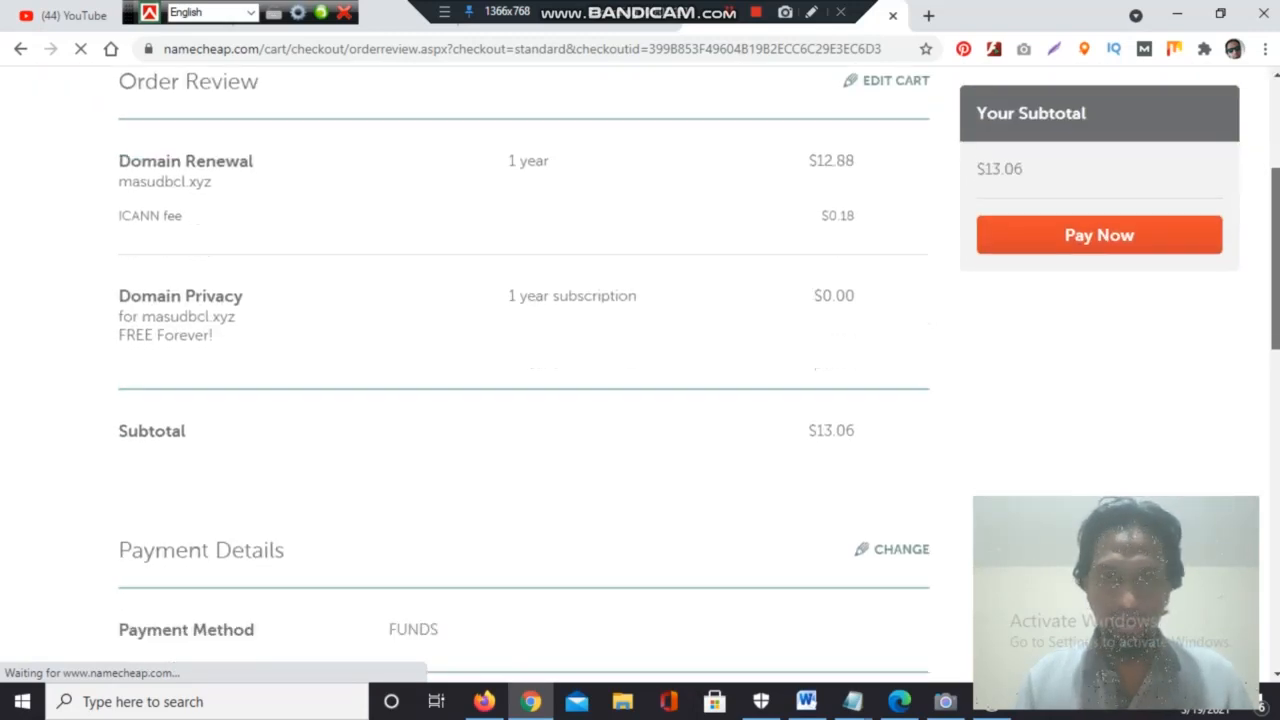
{"action": "scroll", "scroll_direction": "down", "scroll_amount": 3}
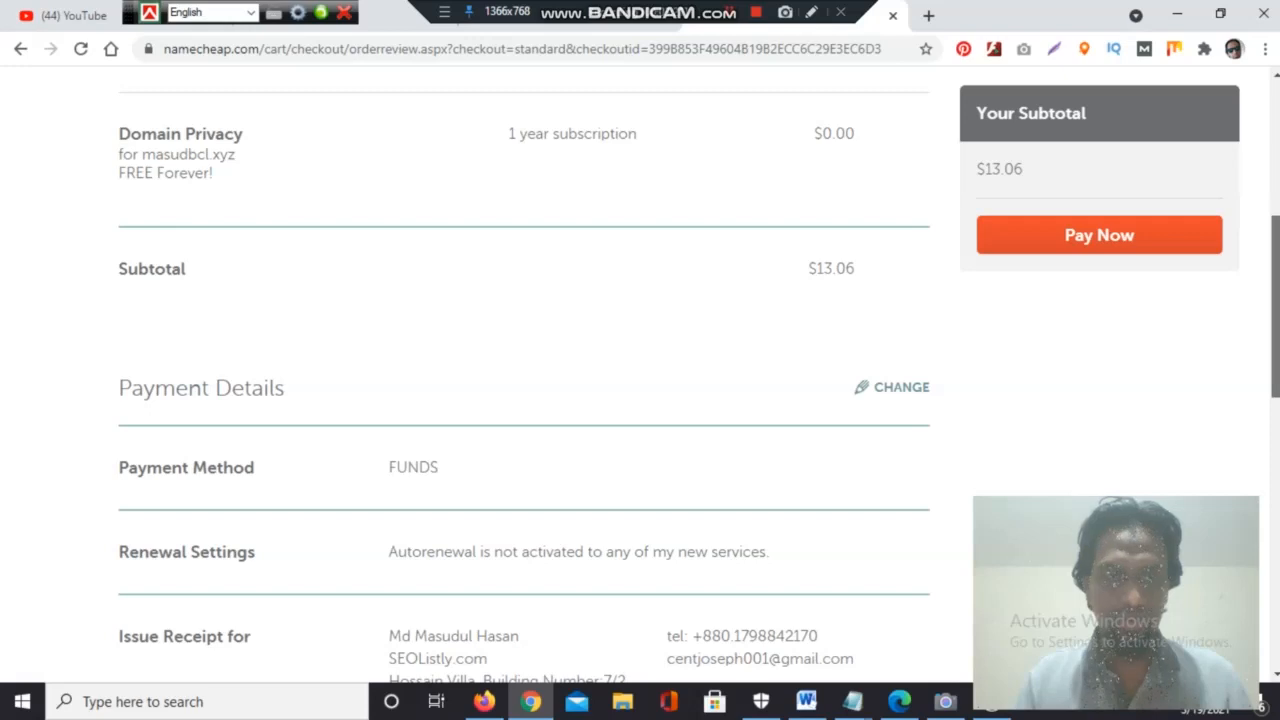
{"action": "scroll", "scroll_direction": "down", "scroll_amount": 3}
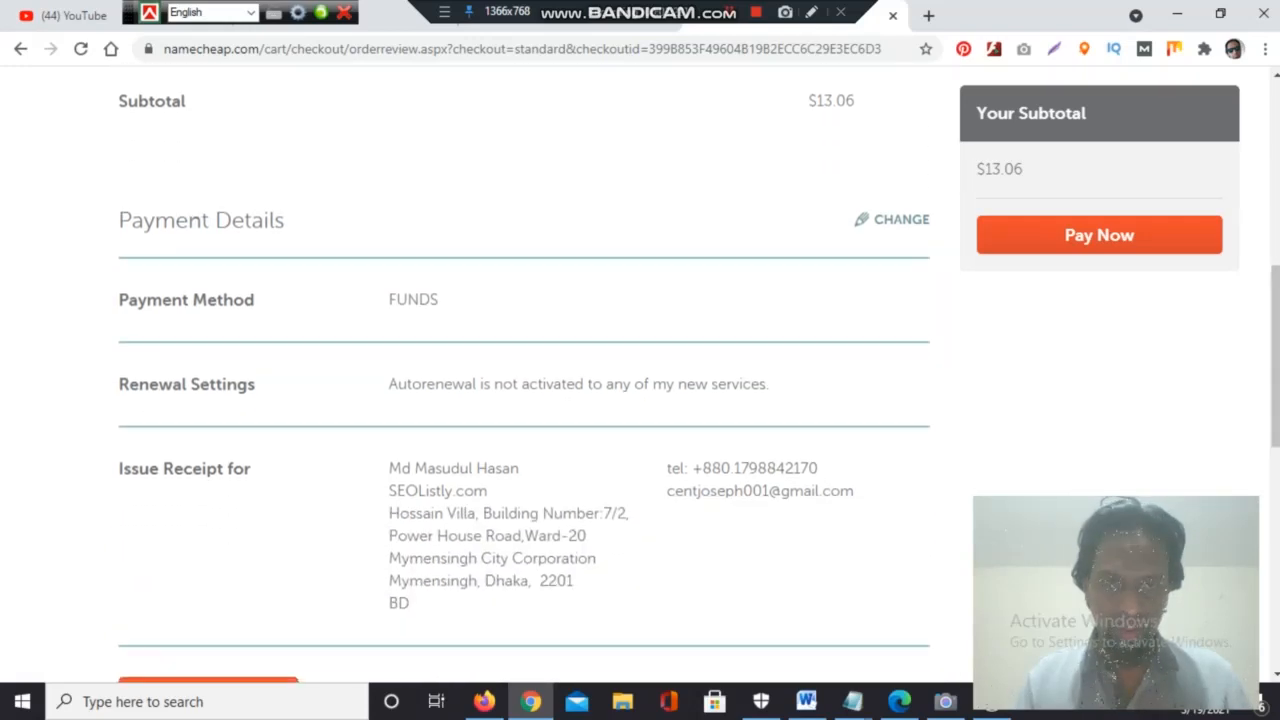
{"action": "scroll", "scroll_direction": "down", "scroll_amount": 3}
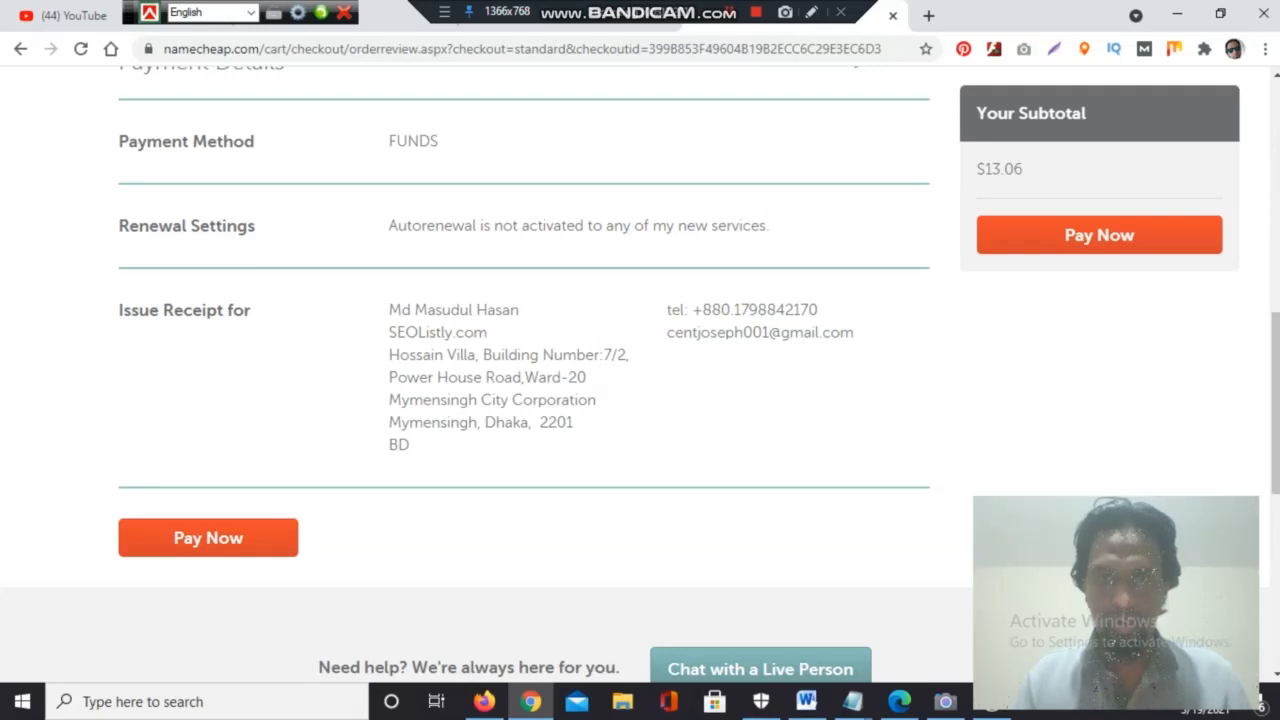
{"action": "scroll", "scroll_direction": "up", "scroll_amount": 3}
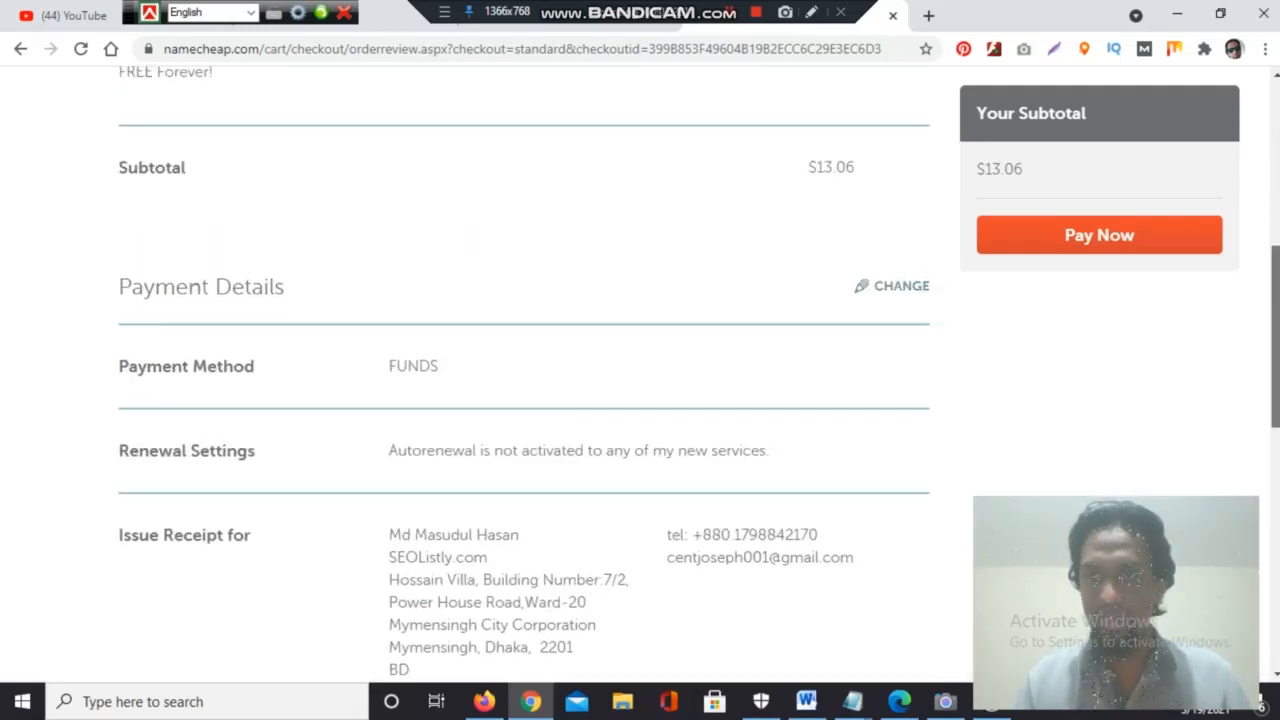
{"action": "scroll", "scroll_direction": "up", "scroll_amount": 3}
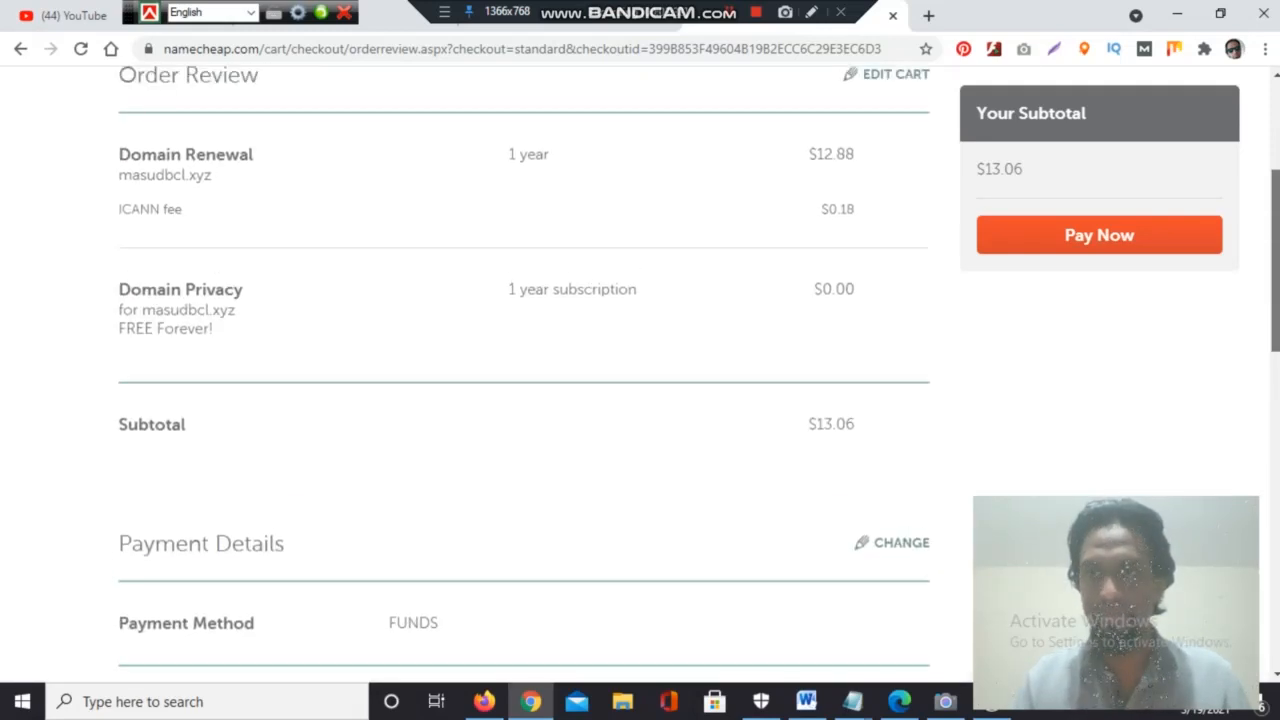
{"action": "scroll", "scroll_direction": "up", "scroll_amount": 3}
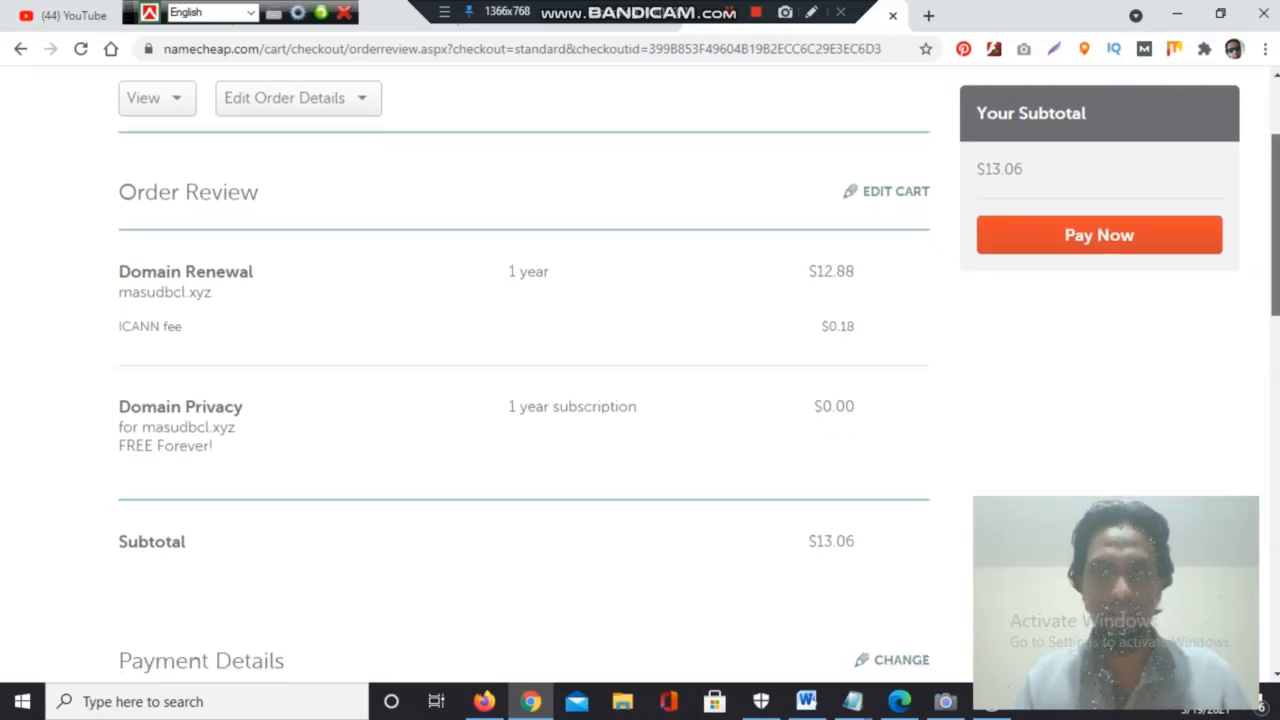
{"action": "scroll", "scroll_direction": "down", "scroll_amount": 3}
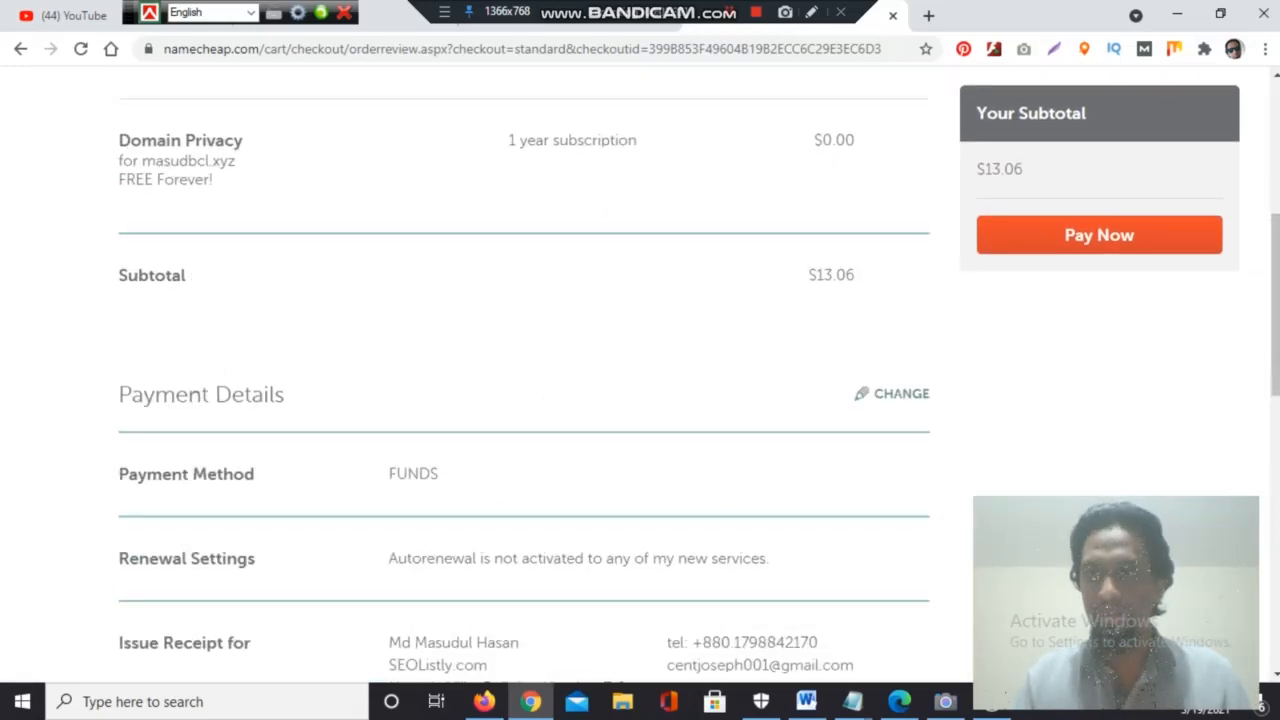
{"action": "left_click", "coordinate": [1100, 234]}
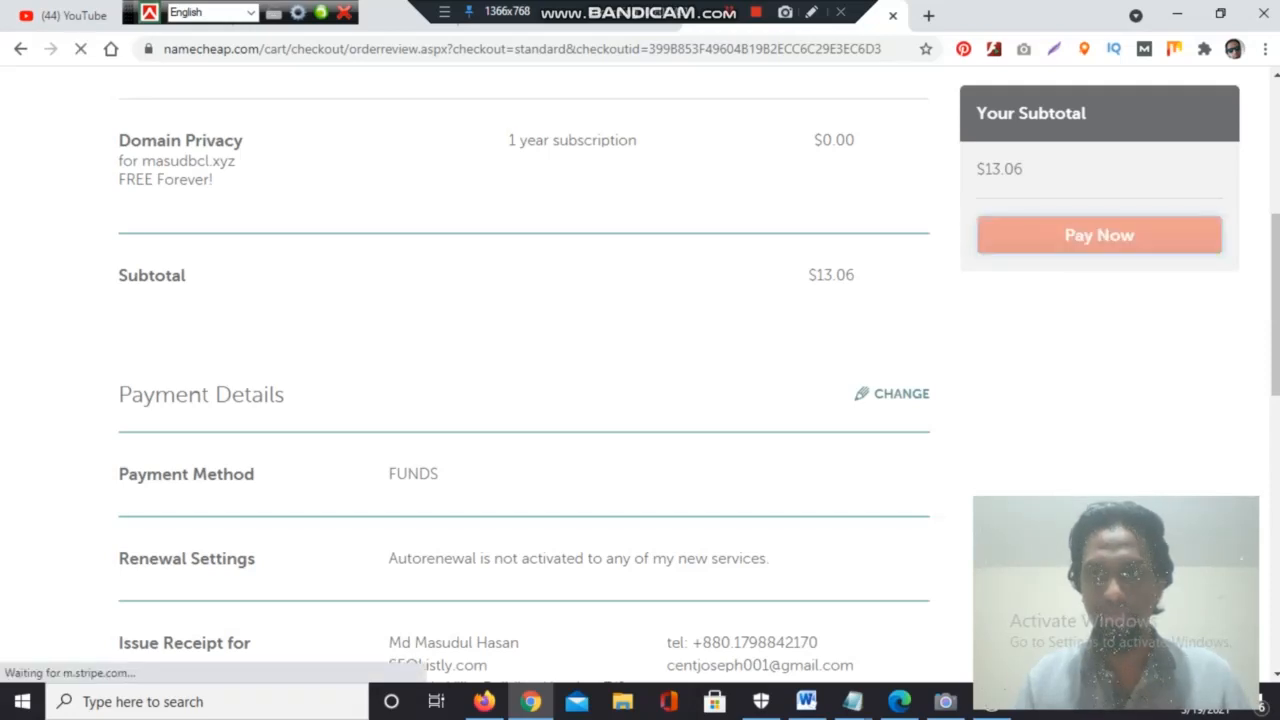
{"action": "left_click", "coordinate": [1098, 234]}
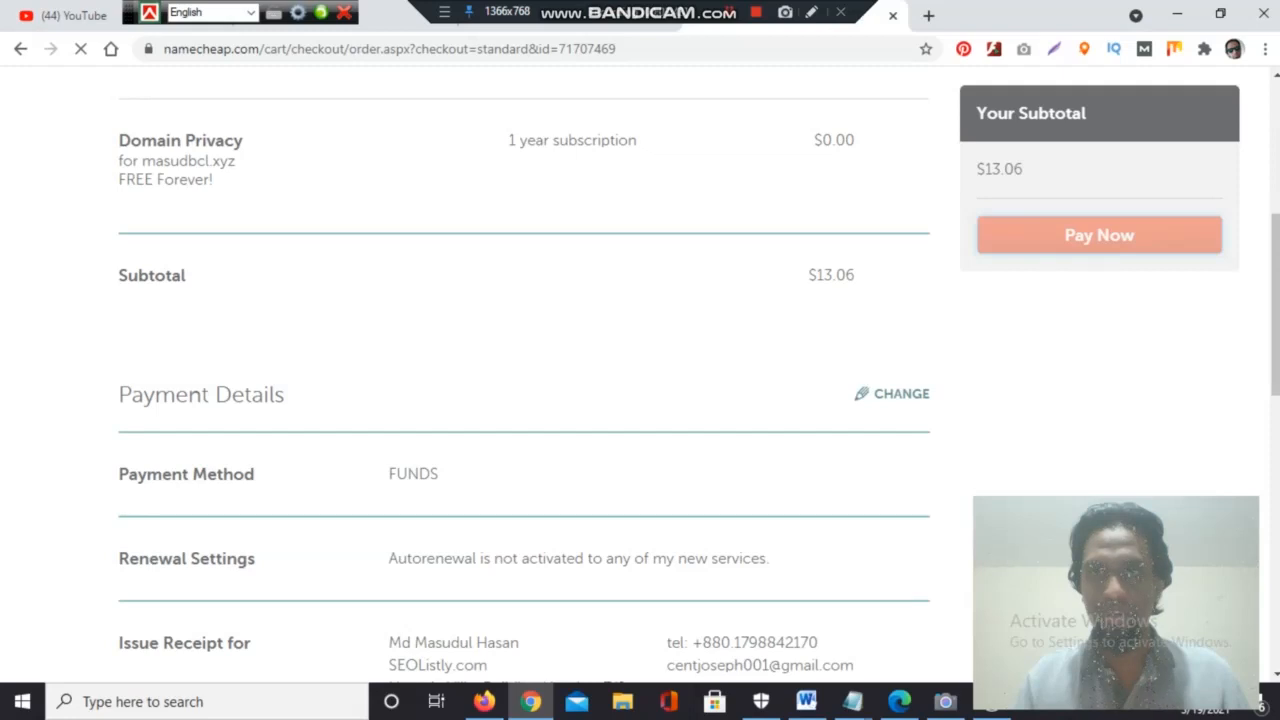
{"action": "left_click", "coordinate": [1100, 234]}
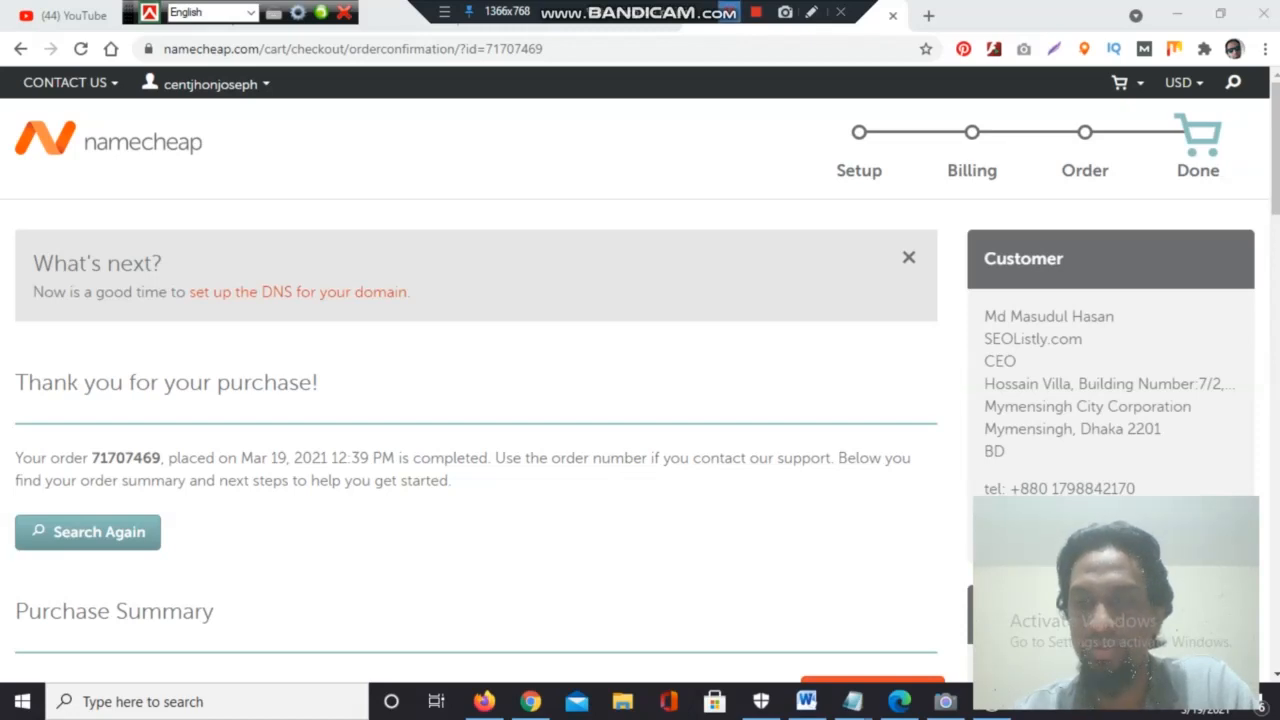
Step: Return to the account dashboard showing recently active domains and the $0.36 balance
{"action": "left_click", "coordinate": [204, 84]}
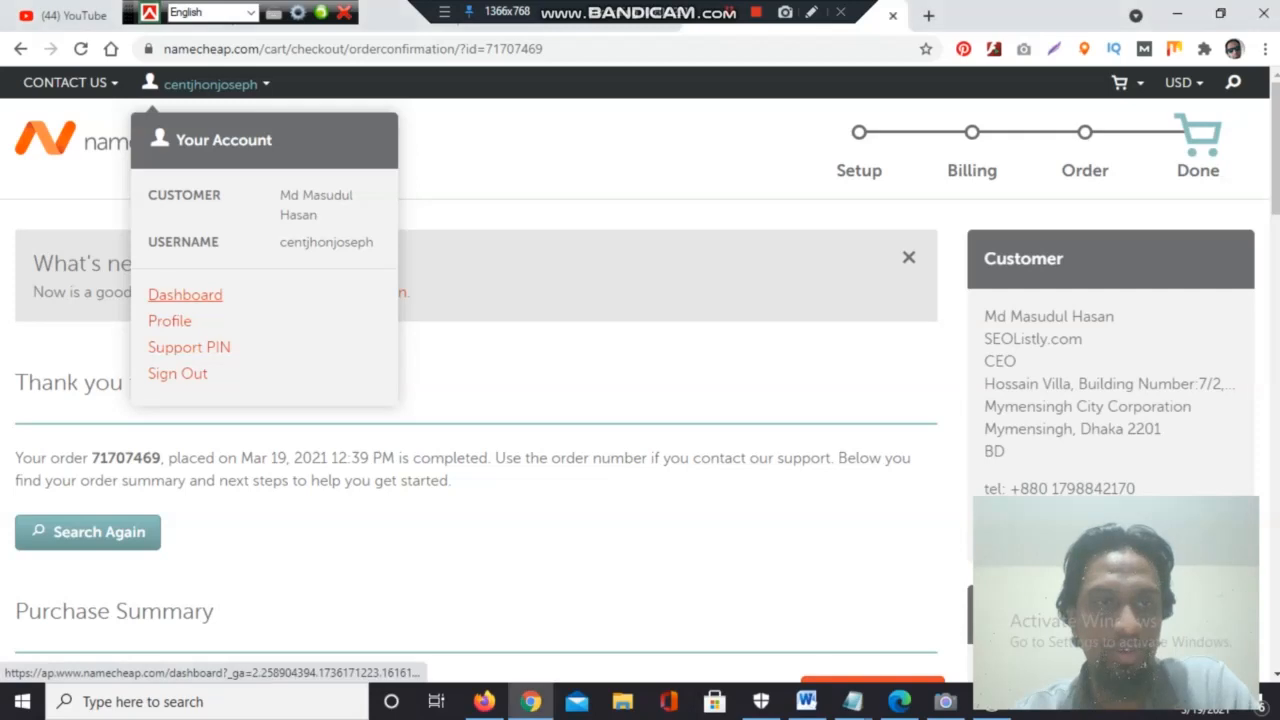
{"action": "left_click", "coordinate": [184, 294]}
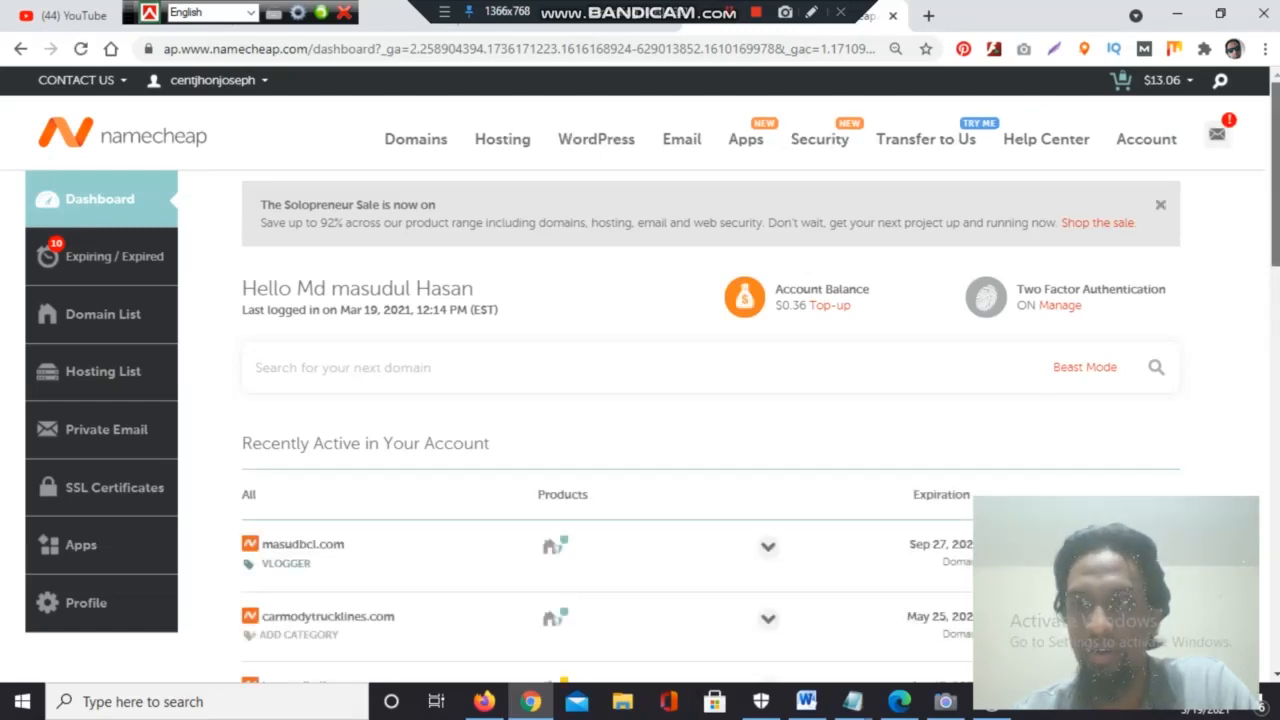
Step: Go to the full Domain List page from the dashboard's Recently Active section
{"action": "scroll", "scroll_direction": "down", "scroll_amount": 3}
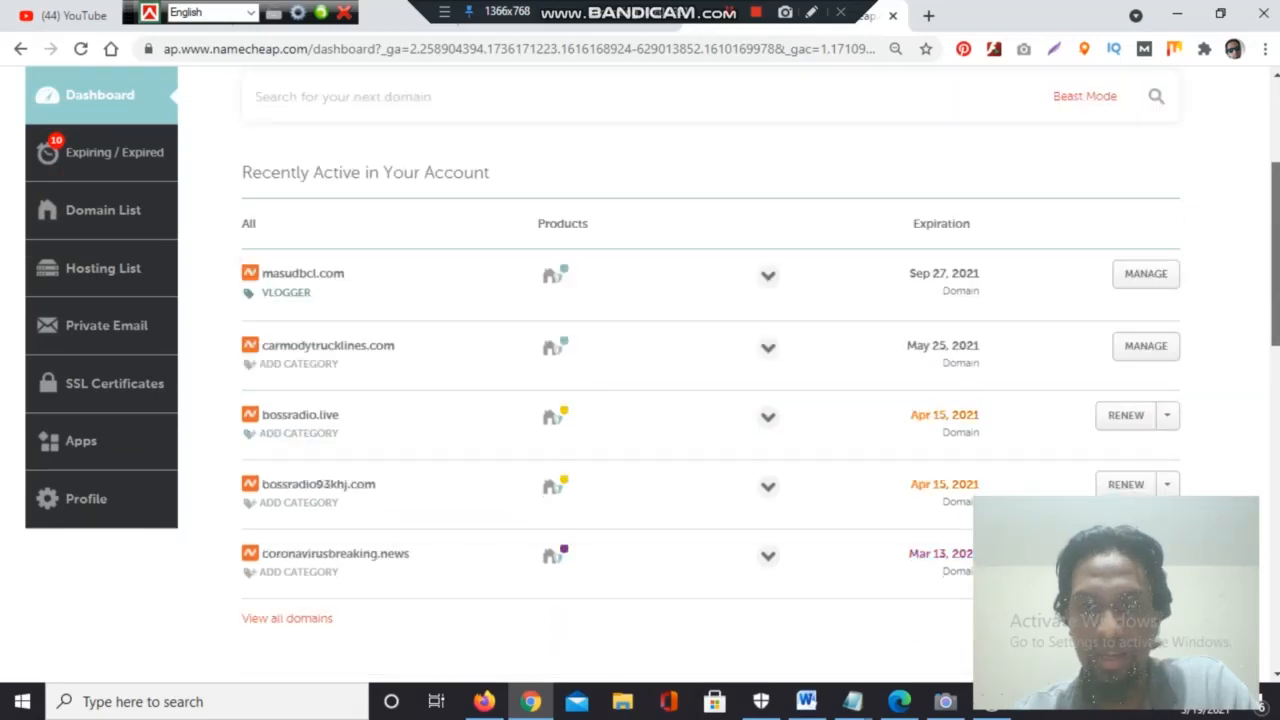
{"action": "scroll", "scroll_direction": "up", "scroll_amount": 3}
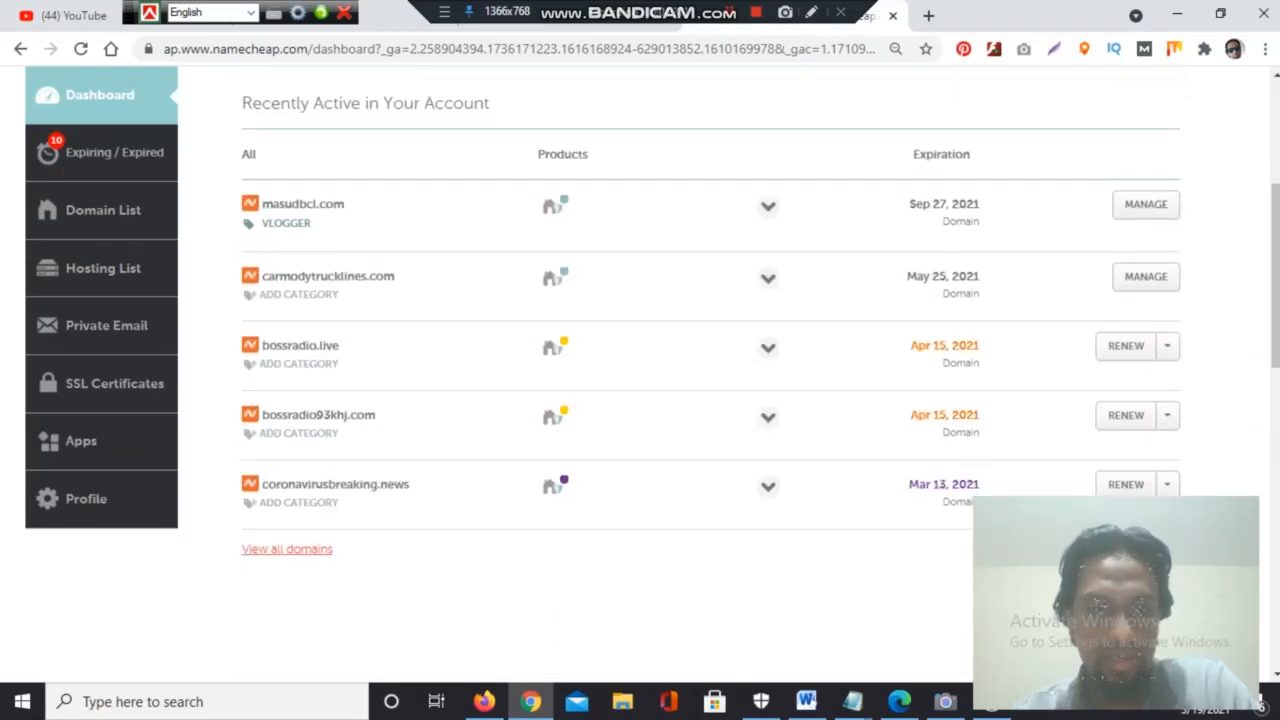
{"action": "left_click", "coordinate": [104, 210]}
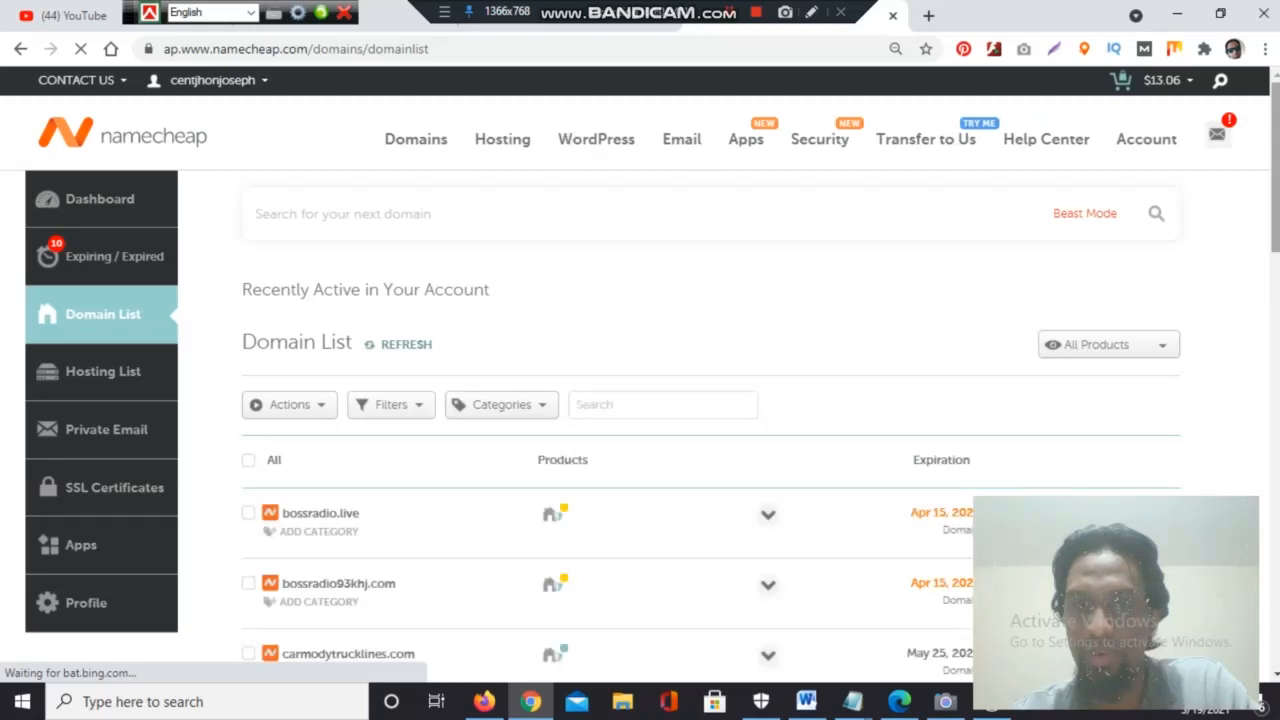
{"action": "scroll", "scroll_direction": "down", "scroll_amount": 3}
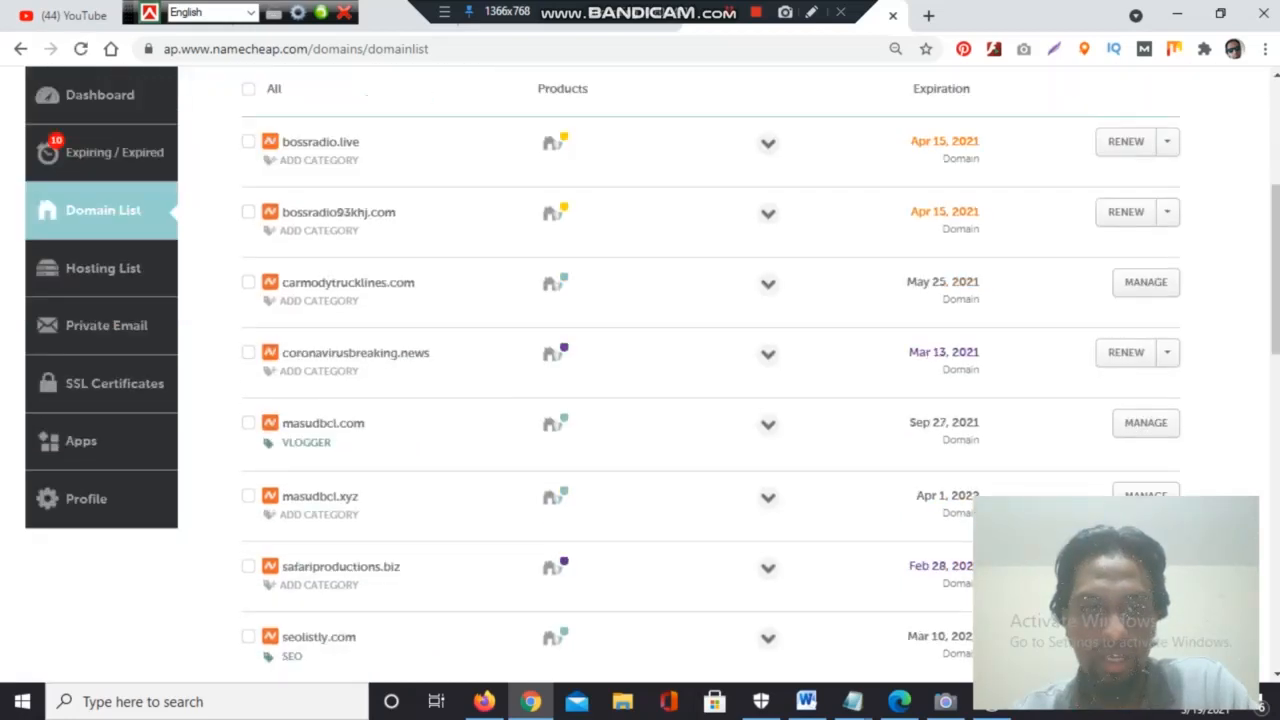
{"action": "scroll", "scroll_direction": "up", "scroll_amount": 3}
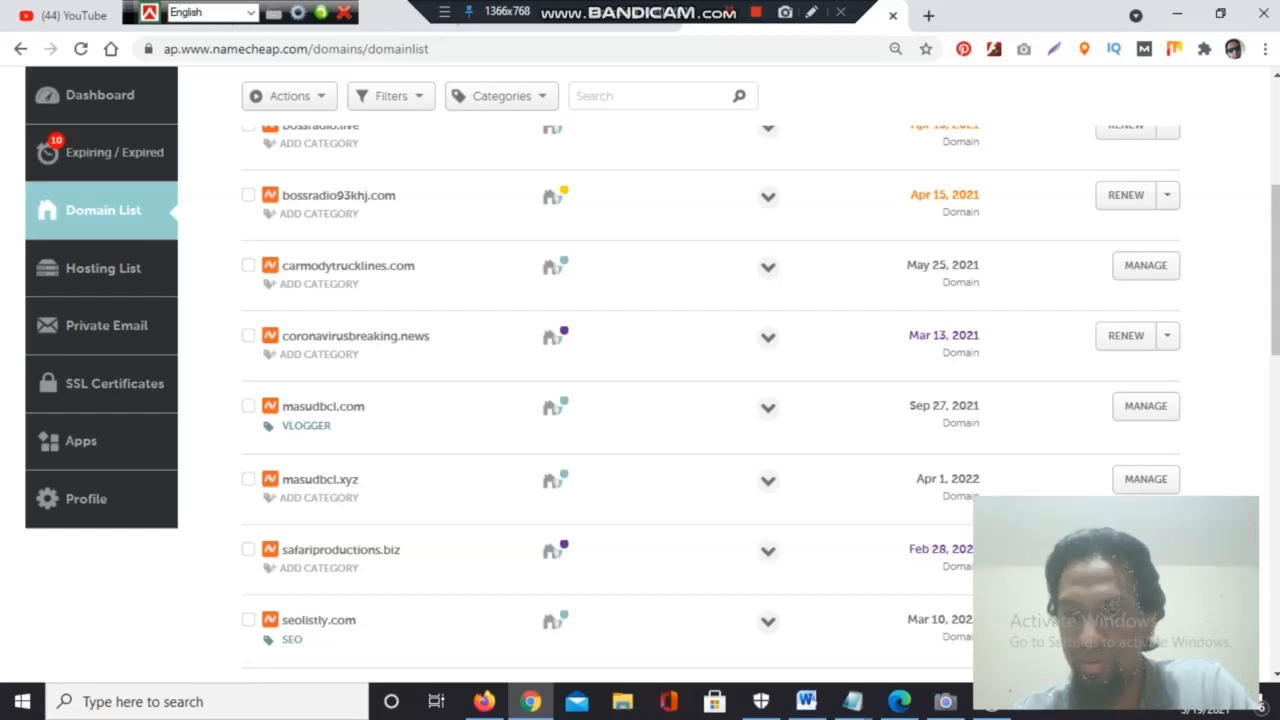
{"action": "scroll", "scroll_direction": "up", "scroll_amount": 3}
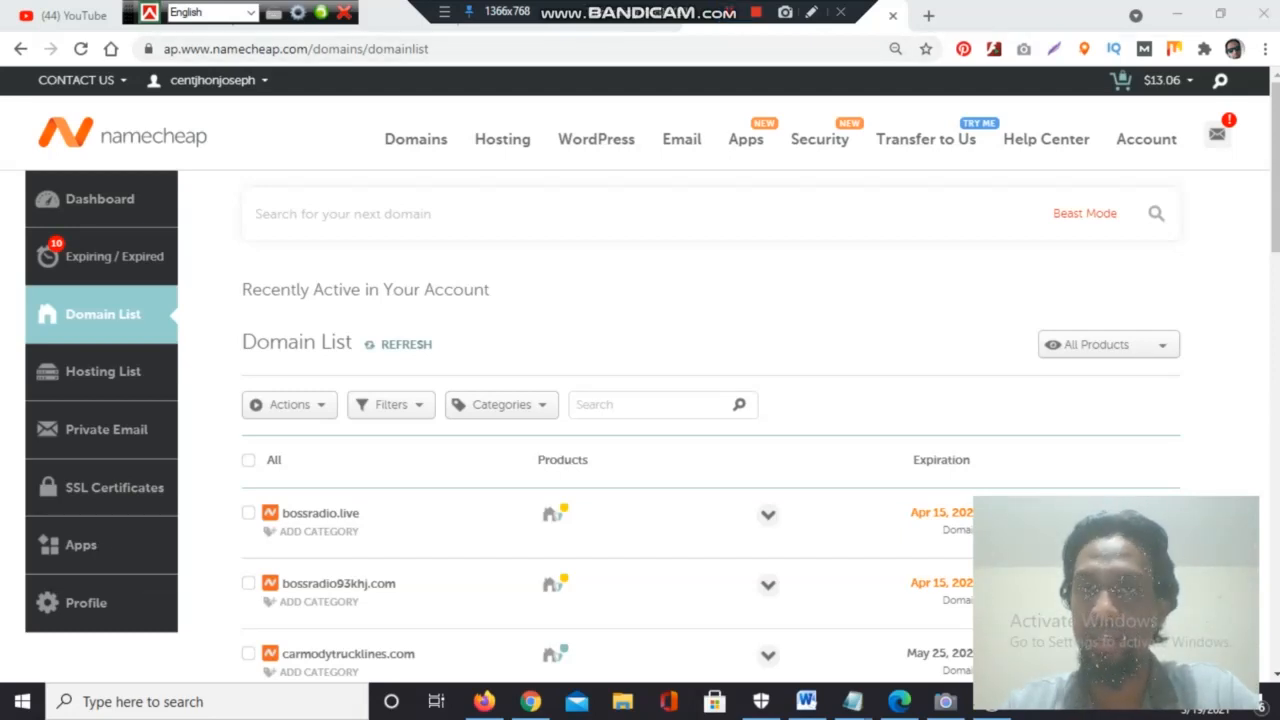
{"action": "scroll", "scroll_direction": "down", "scroll_amount": 3}
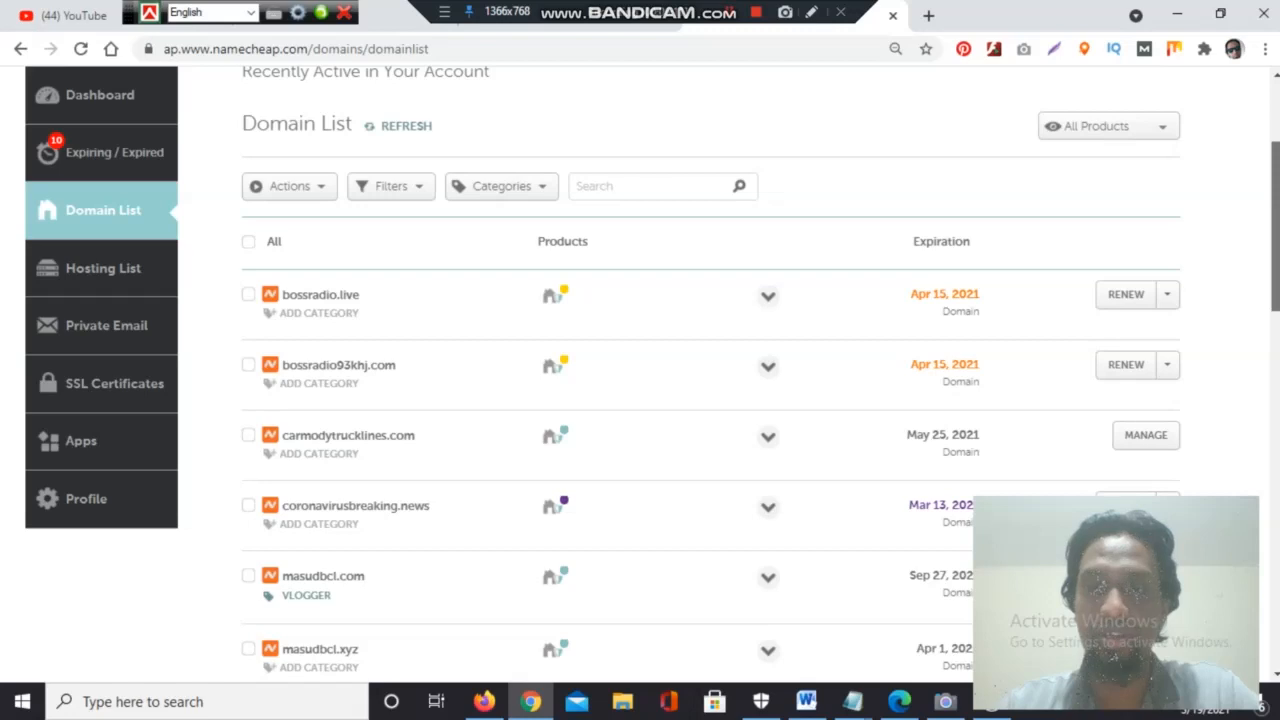
{"action": "scroll", "scroll_direction": "down", "scroll_amount": 3}
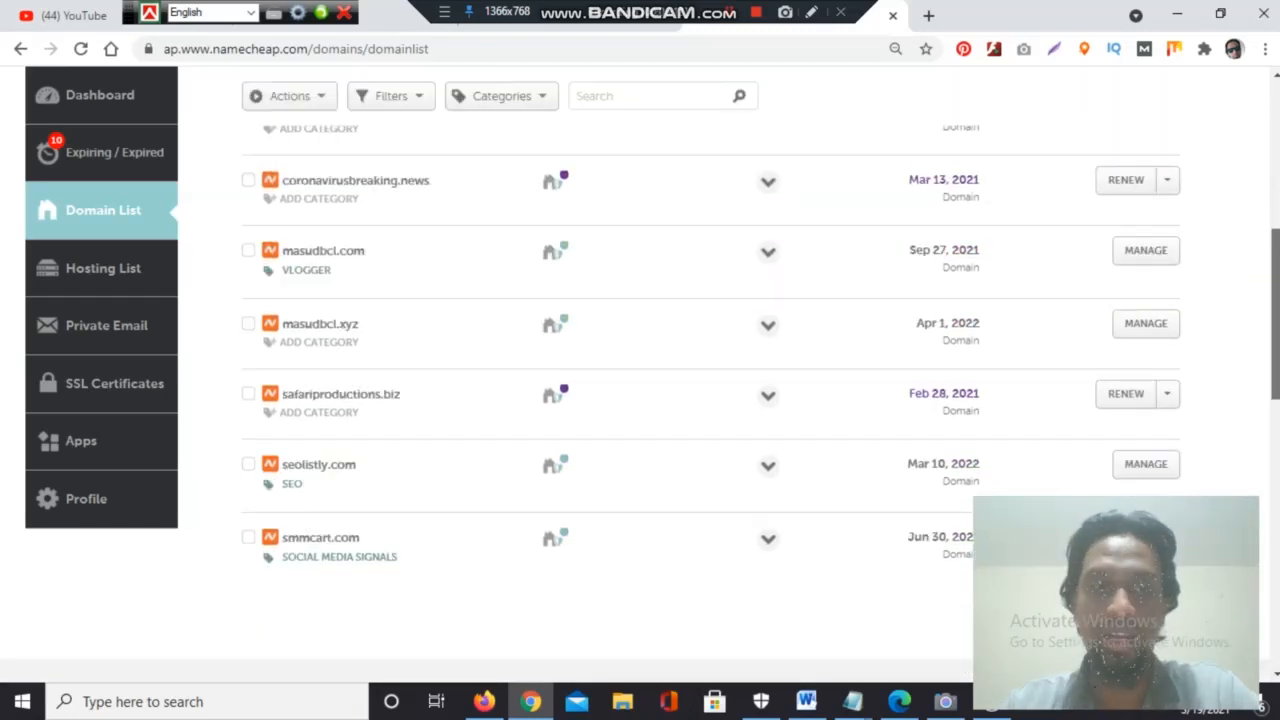
{"action": "scroll", "scroll_direction": "up", "scroll_amount": 3}
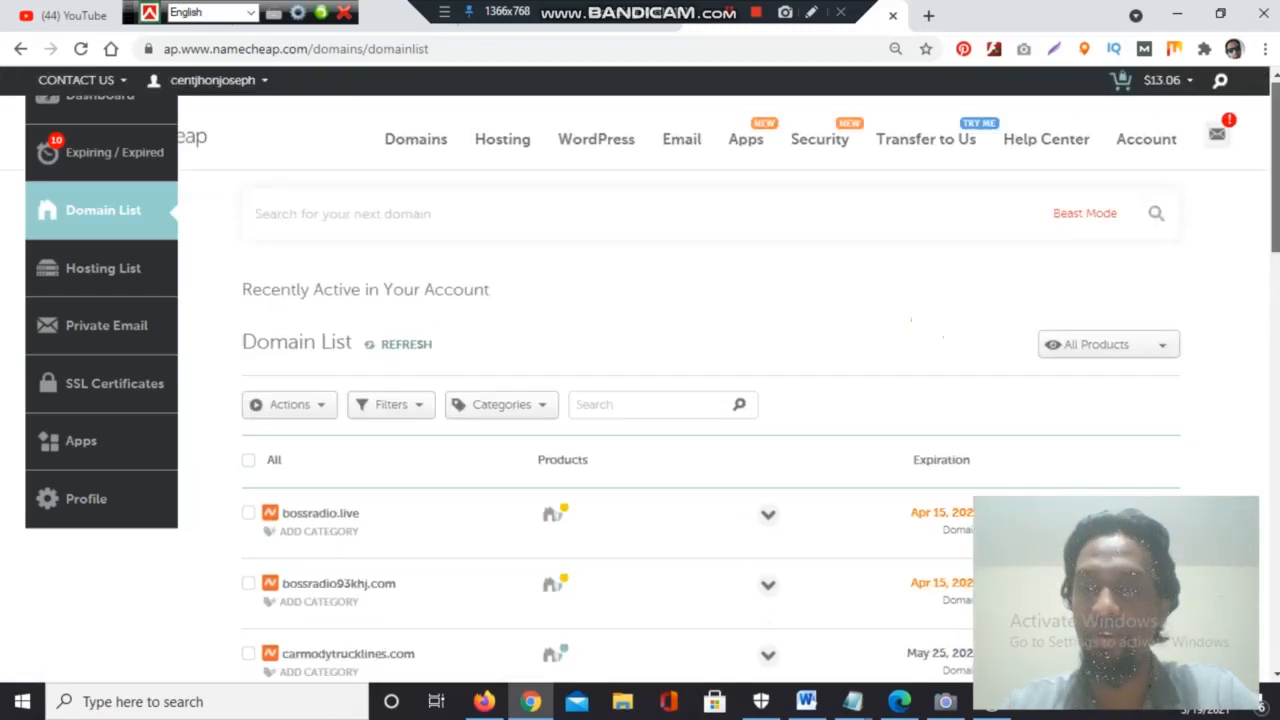
{"action": "scroll", "scroll_direction": "down", "scroll_amount": 3}
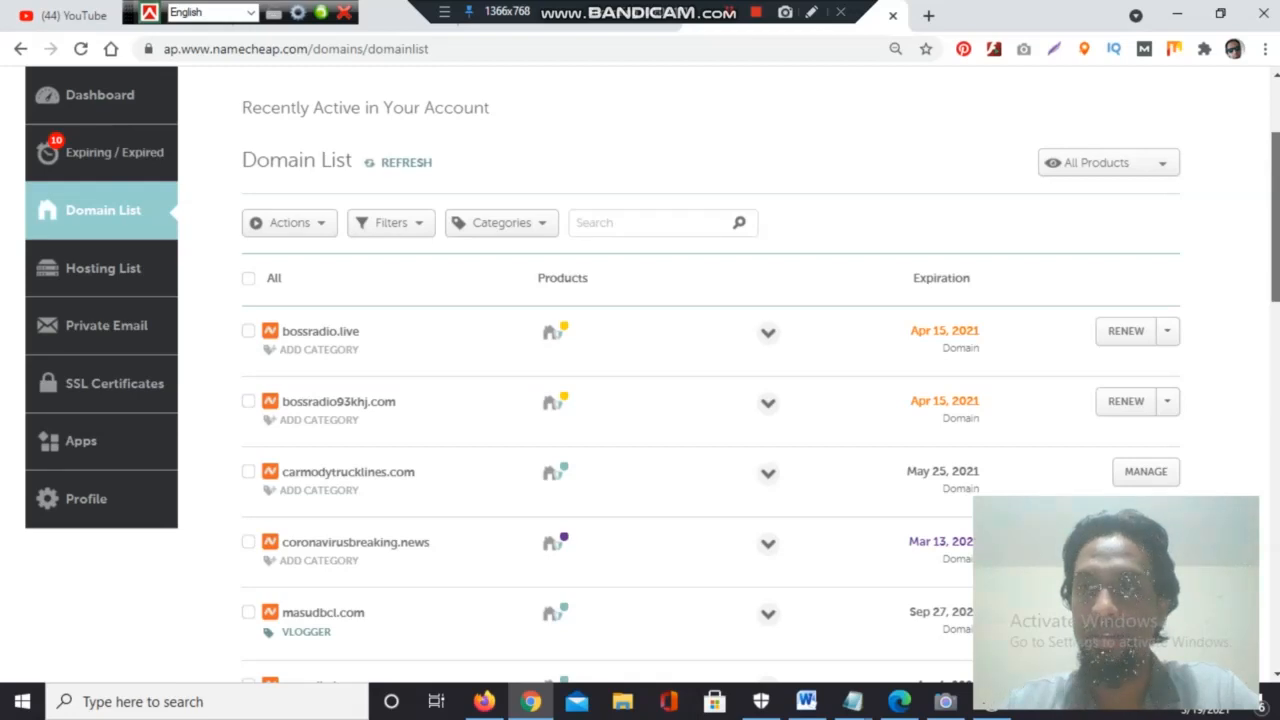
{"action": "scroll", "scroll_direction": "up", "scroll_amount": 3}
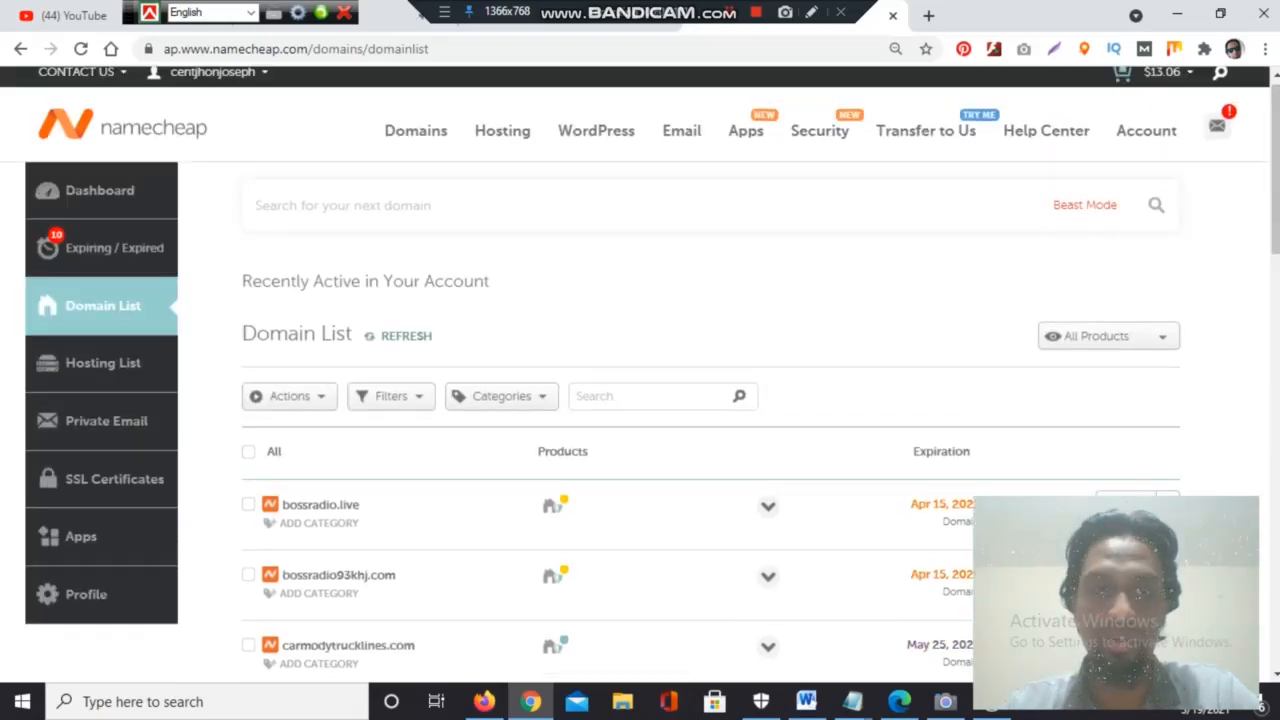